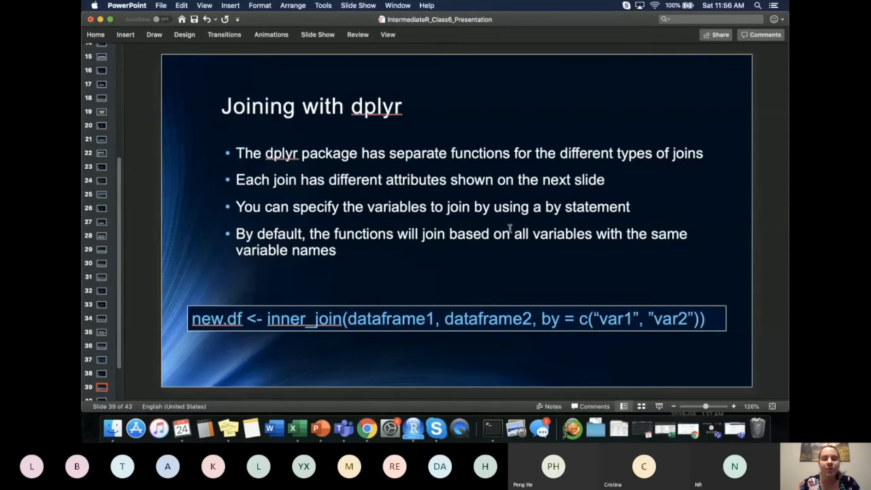
{"action": "mouse_move", "coordinate": [430, 152]}
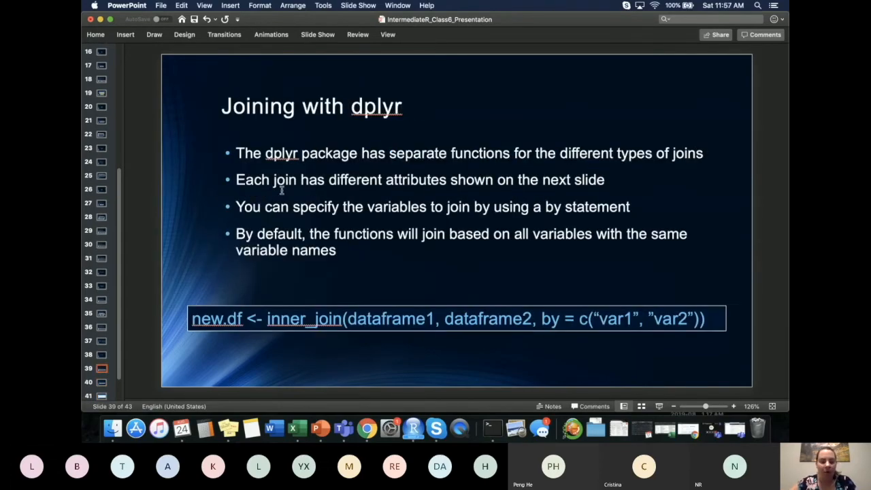
{"action": "mouse_move", "coordinate": [357, 193]}
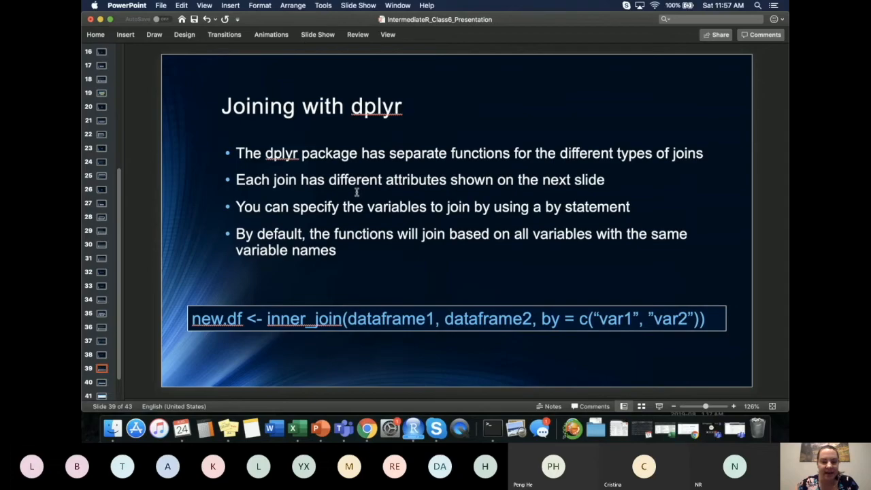
{"action": "mouse_move", "coordinate": [325, 206]}
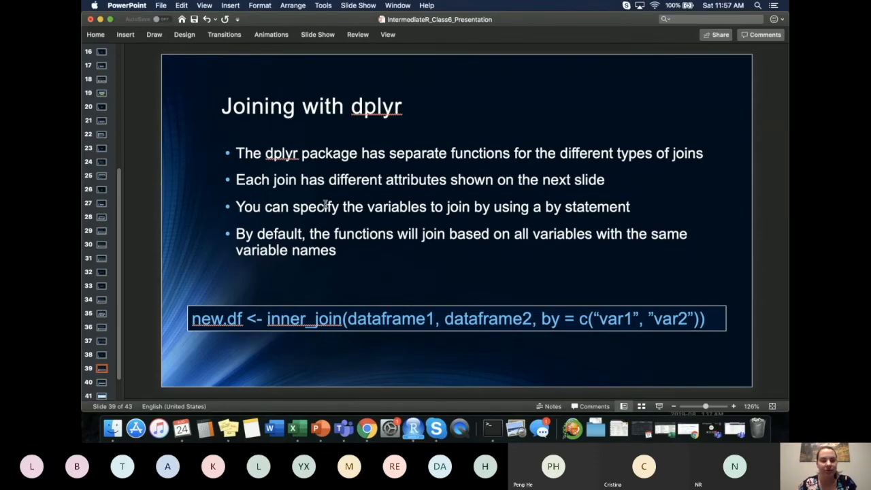
{"action": "mouse_move", "coordinate": [388, 303]}
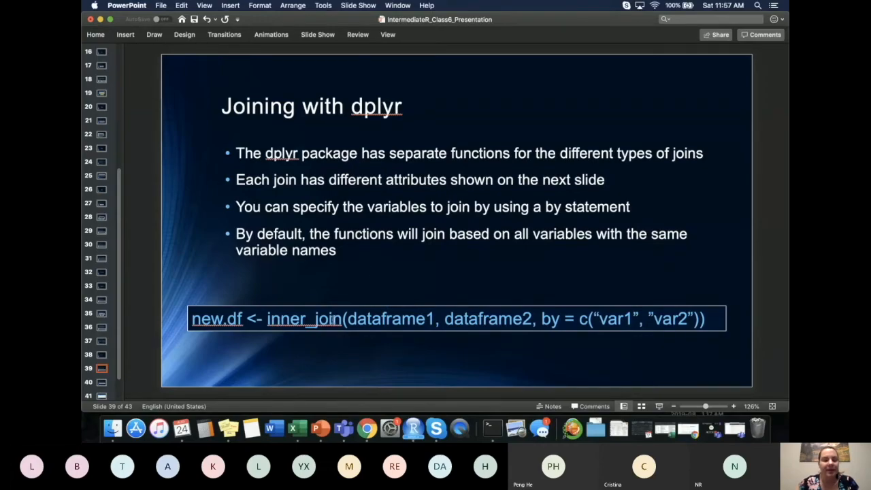
{"action": "mouse_move", "coordinate": [320, 324]}
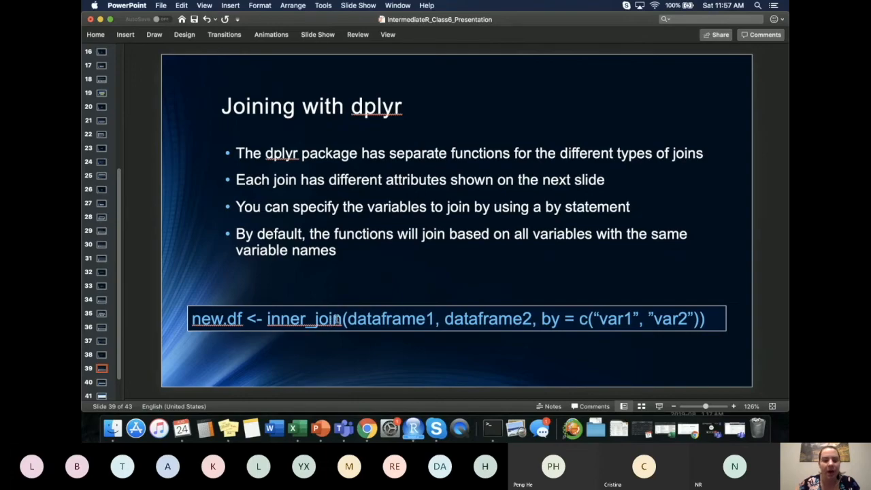
{"action": "mouse_move", "coordinate": [342, 322]}
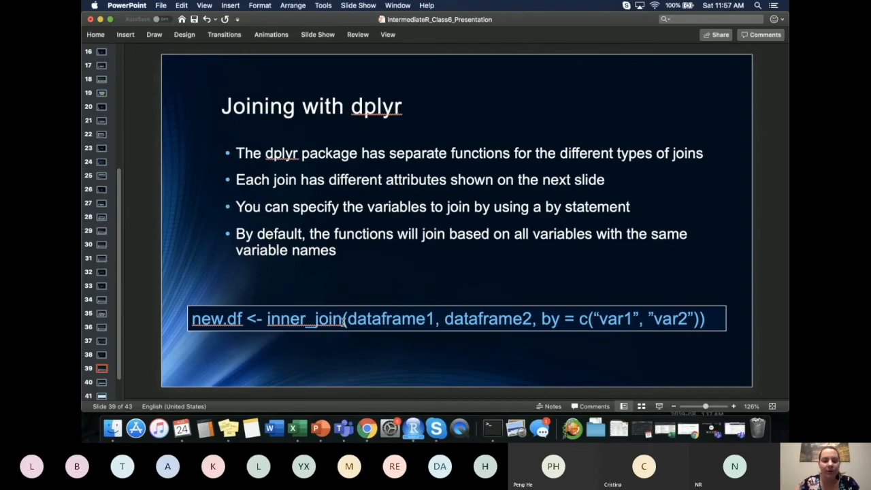
{"action": "mouse_move", "coordinate": [311, 351]}
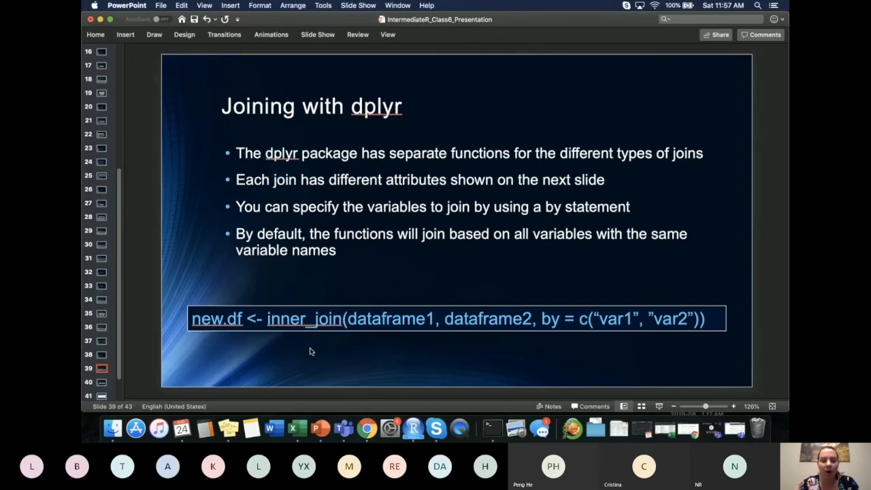
{"action": "mouse_move", "coordinate": [352, 356]}
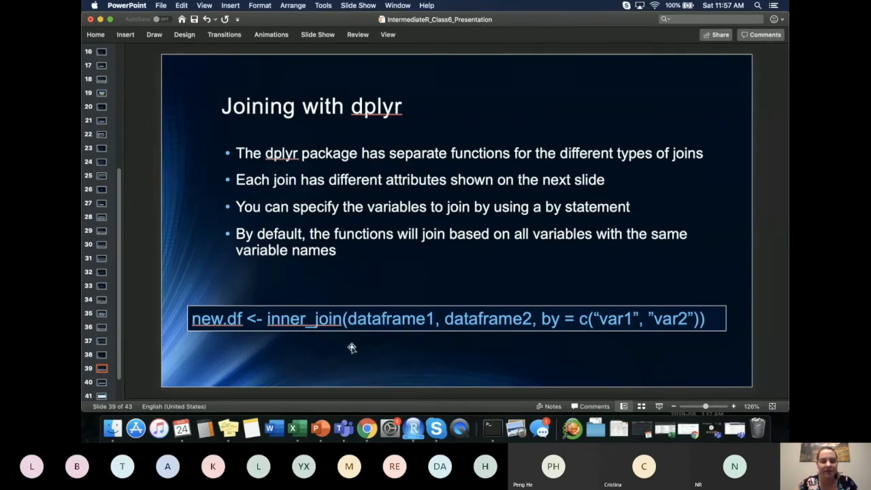
{"action": "mouse_move", "coordinate": [452, 277]}
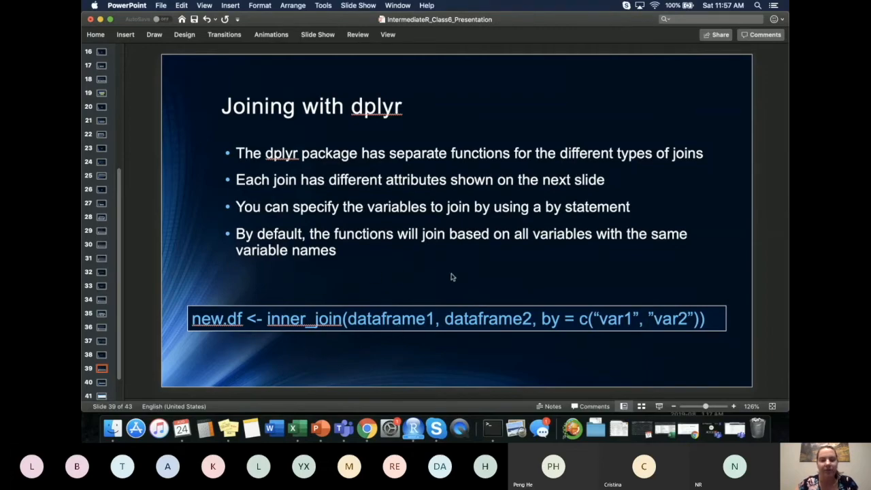
{"action": "mouse_move", "coordinate": [746, 269]}
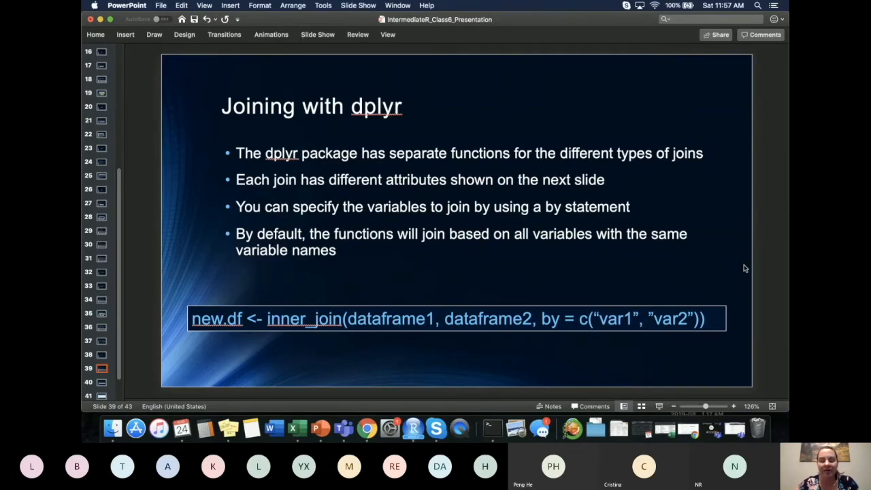
{"action": "mouse_move", "coordinate": [606, 307]}
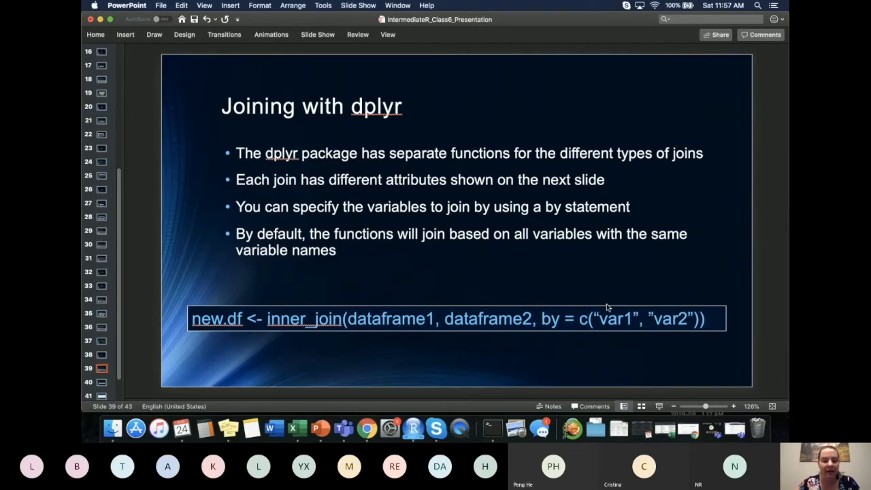
Switch to RStudio and scroll the script down to the inner_join and left_join code
{"action": "right_click", "coordinate": [313, 427]}
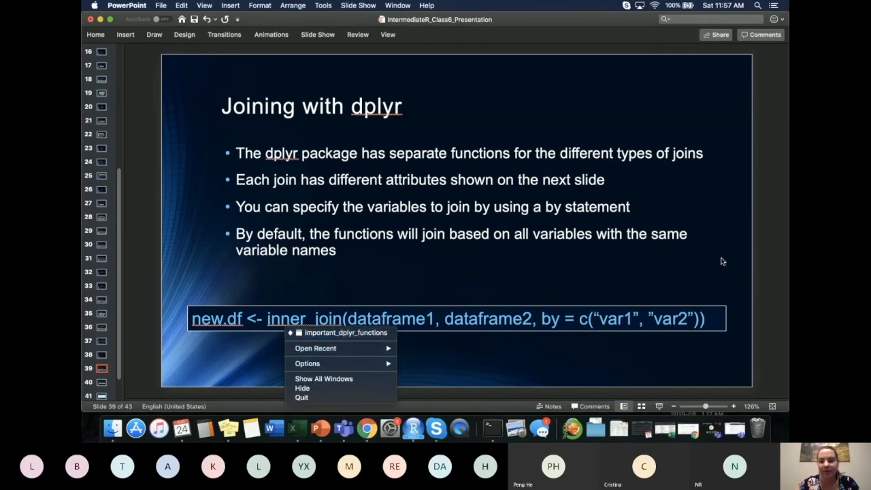
{"action": "left_click", "coordinate": [371, 242]}
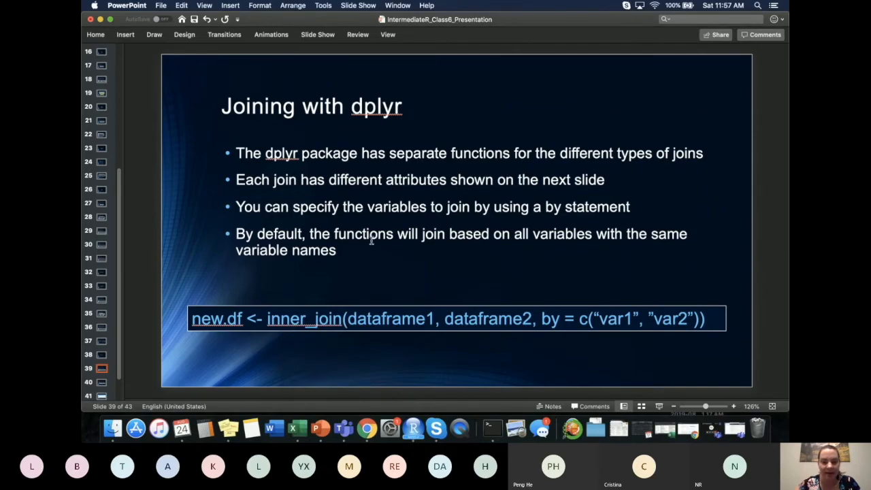
{"action": "mouse_move", "coordinate": [344, 340]}
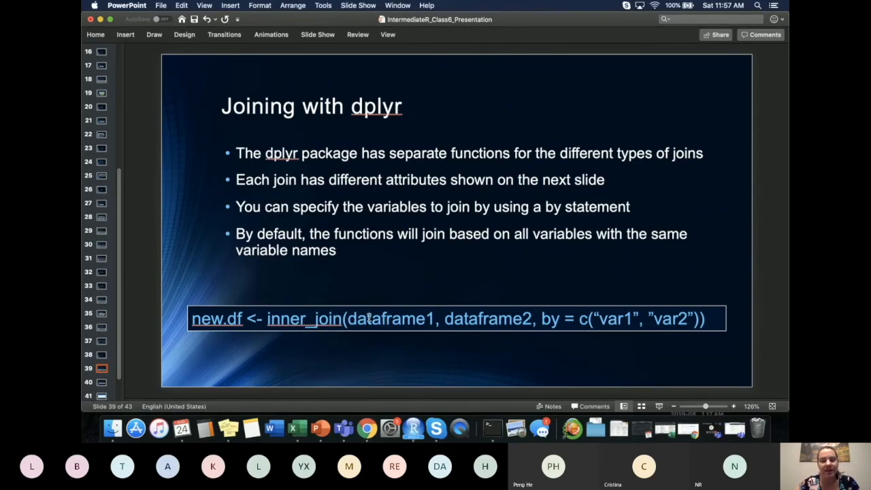
{"action": "mouse_move", "coordinate": [501, 318]}
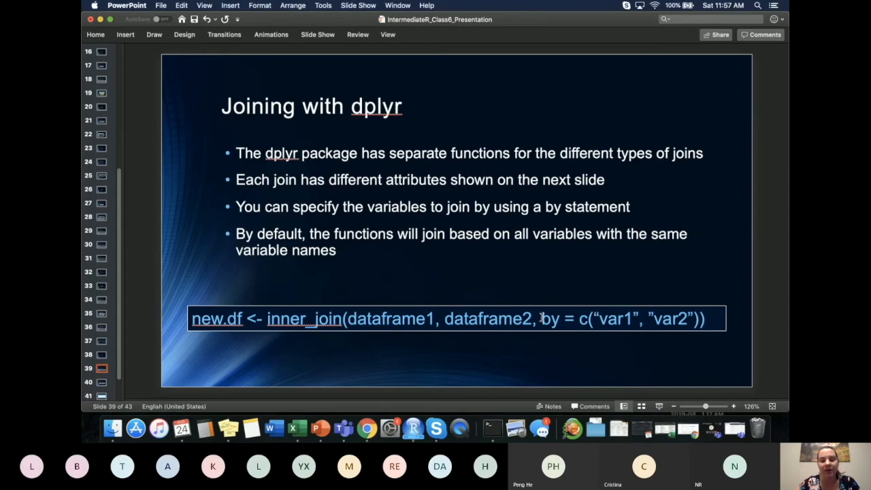
{"action": "mouse_move", "coordinate": [625, 319]}
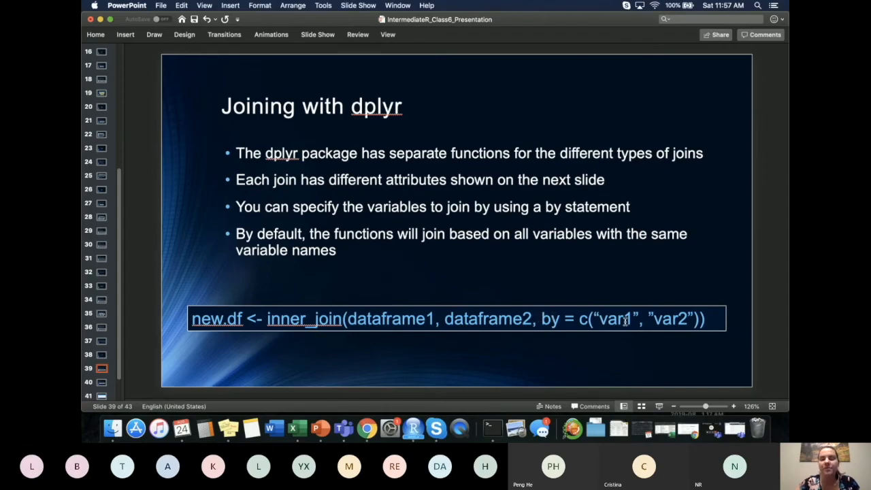
{"action": "mouse_move", "coordinate": [532, 317]}
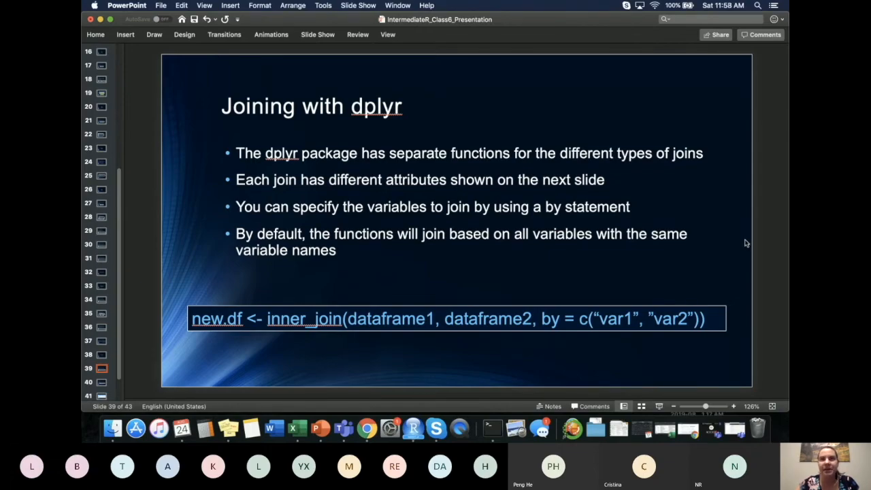
{"action": "mouse_move", "coordinate": [739, 239]}
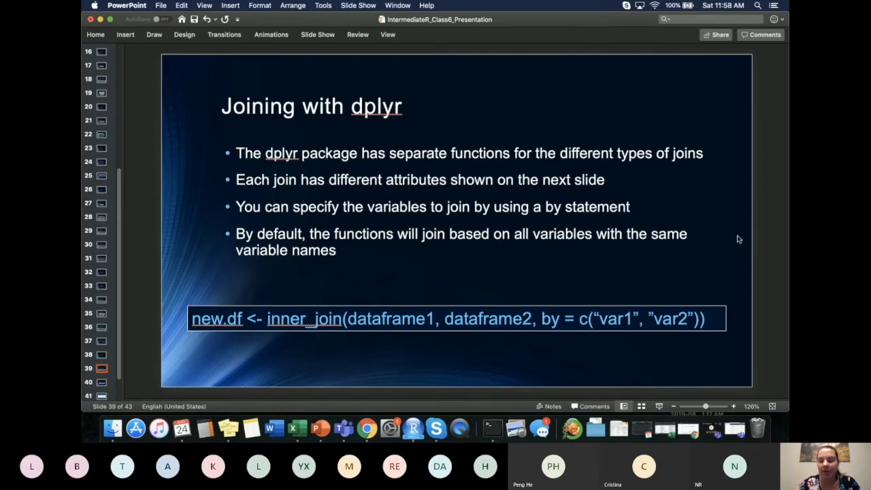
{"action": "mouse_move", "coordinate": [749, 241]}
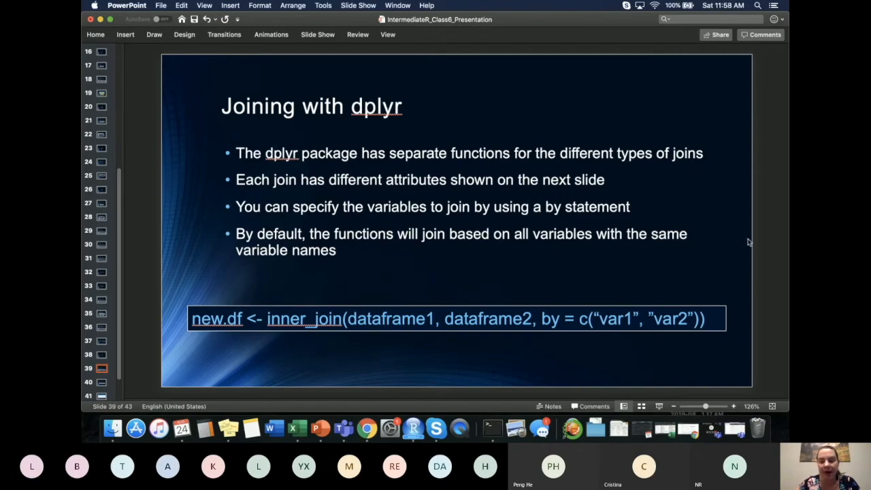
{"action": "mouse_move", "coordinate": [743, 267]}
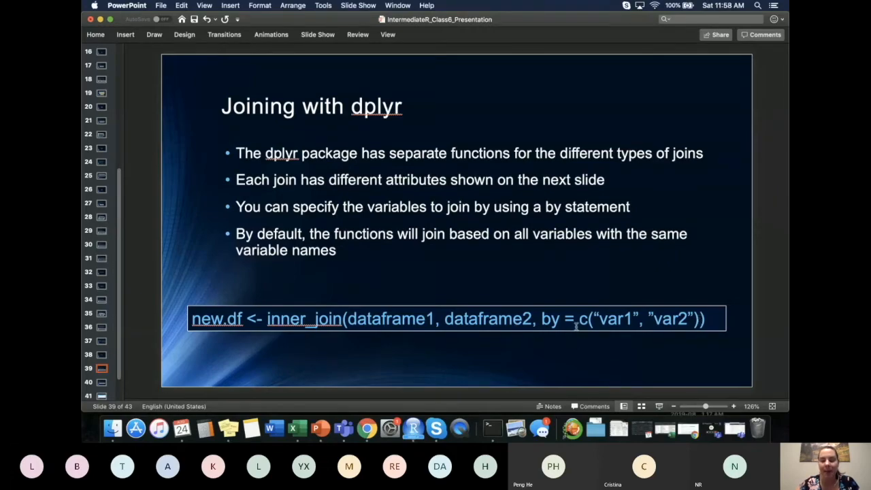
{"action": "mouse_move", "coordinate": [468, 276]}
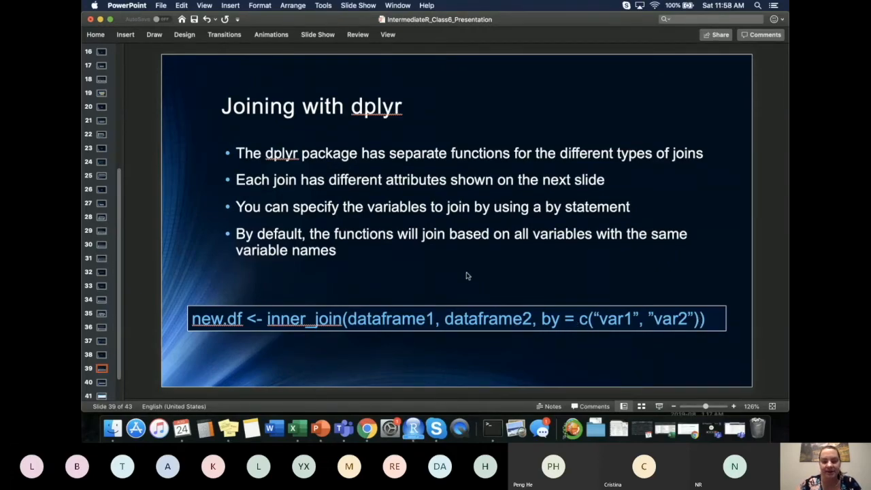
{"action": "mouse_move", "coordinate": [411, 390]}
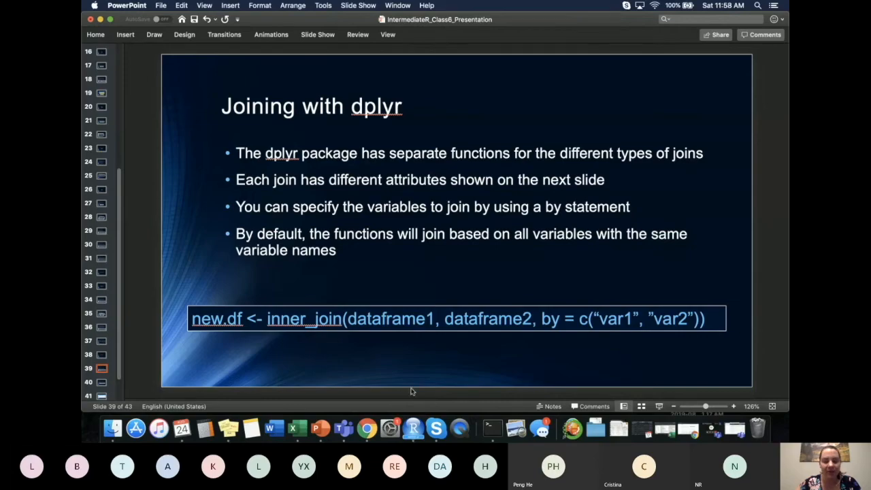
{"action": "left_click", "coordinate": [414, 428]}
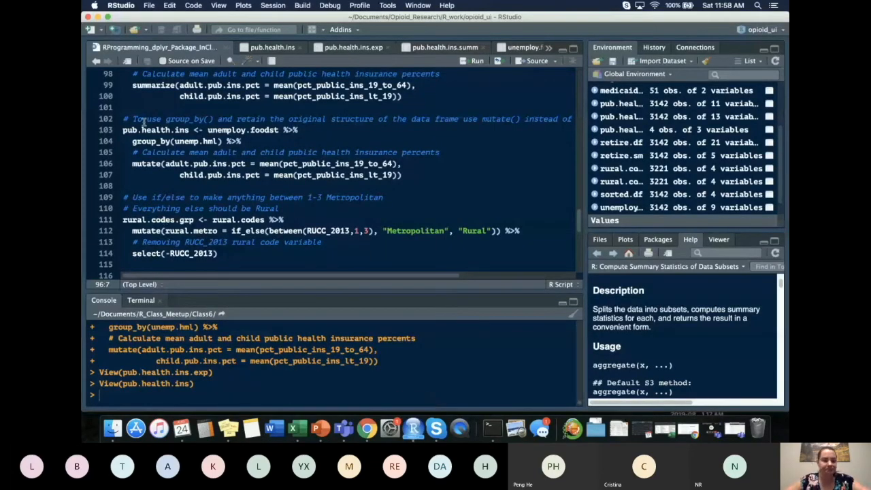
{"action": "scroll", "scroll_direction": "down", "scroll_amount": 3}
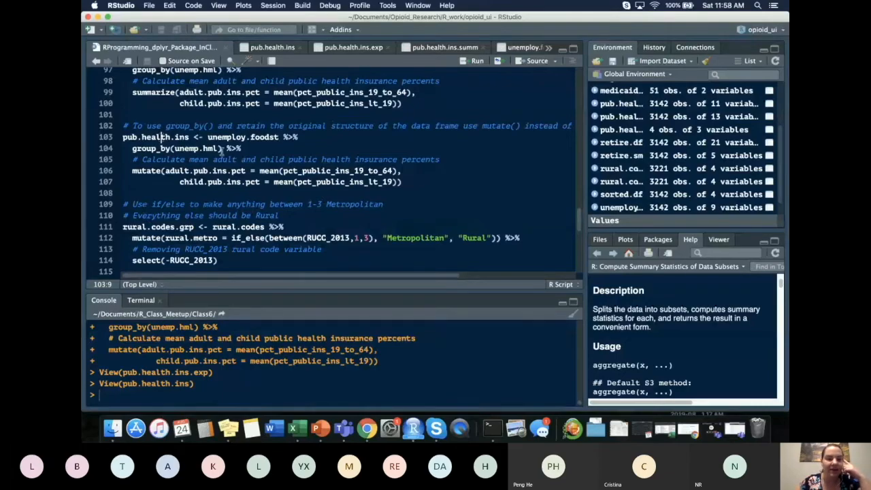
{"action": "scroll", "scroll_direction": "down", "scroll_amount": 3}
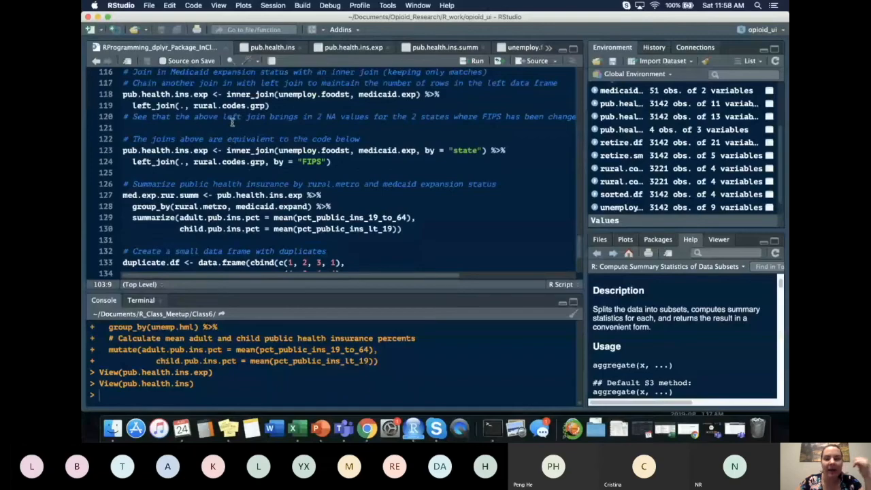
{"action": "mouse_move", "coordinate": [621, 117]}
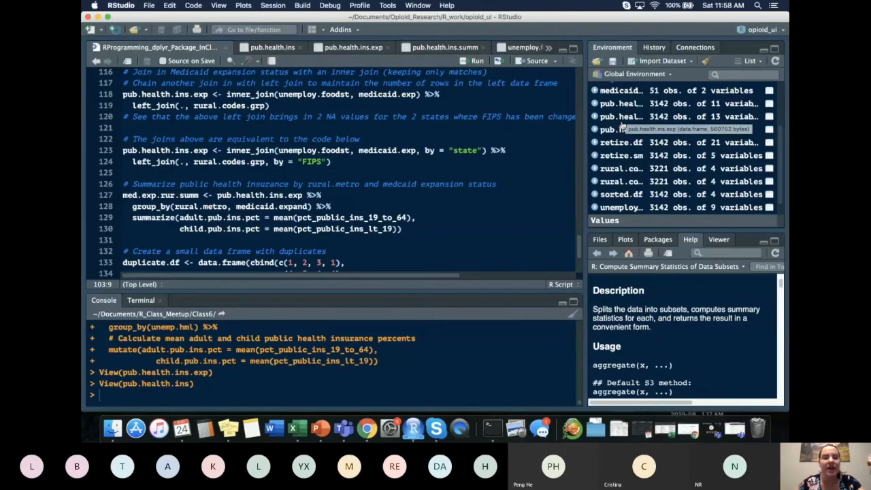
{"action": "mouse_move", "coordinate": [533, 174]}
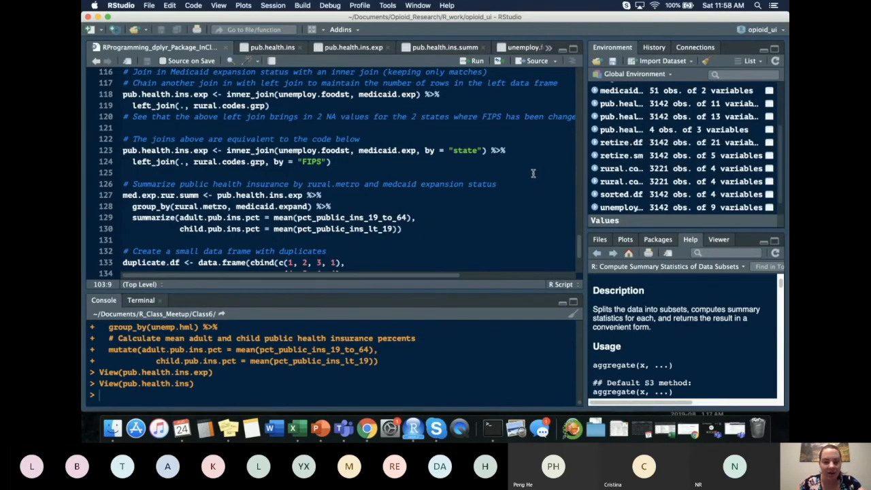
{"action": "mouse_move", "coordinate": [417, 156]}
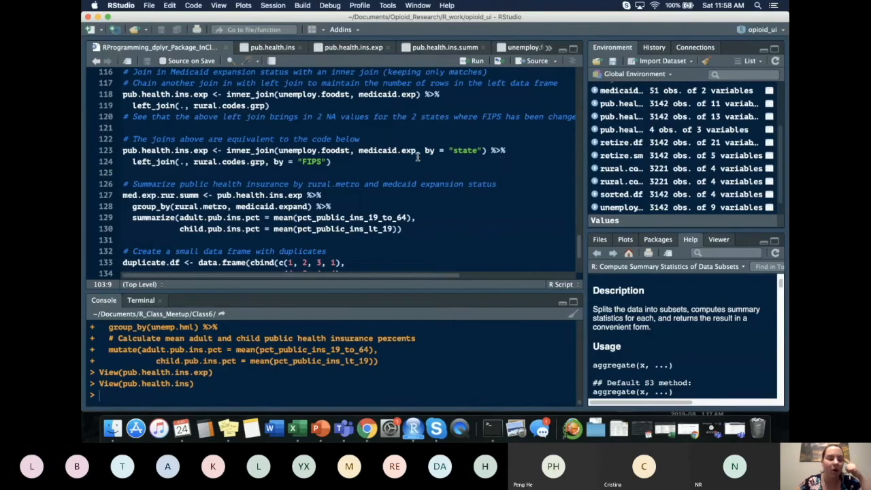
{"action": "mouse_move", "coordinate": [403, 171]}
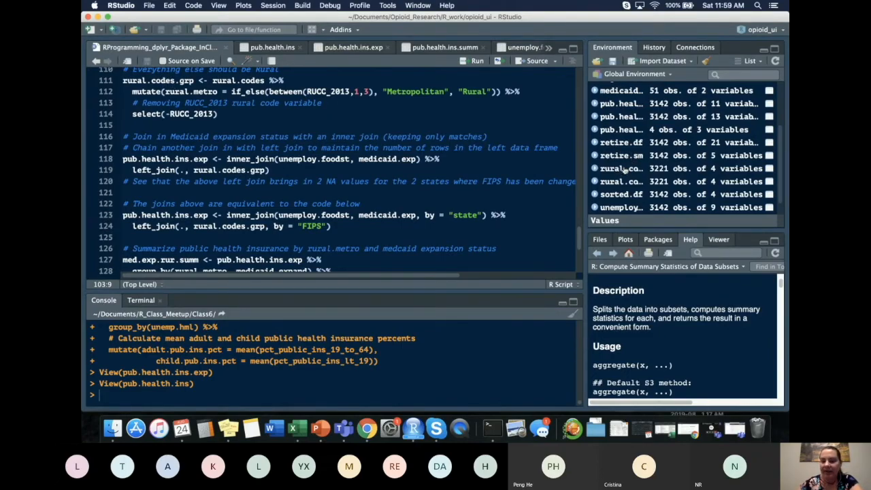
{"action": "mouse_move", "coordinate": [621, 181]}
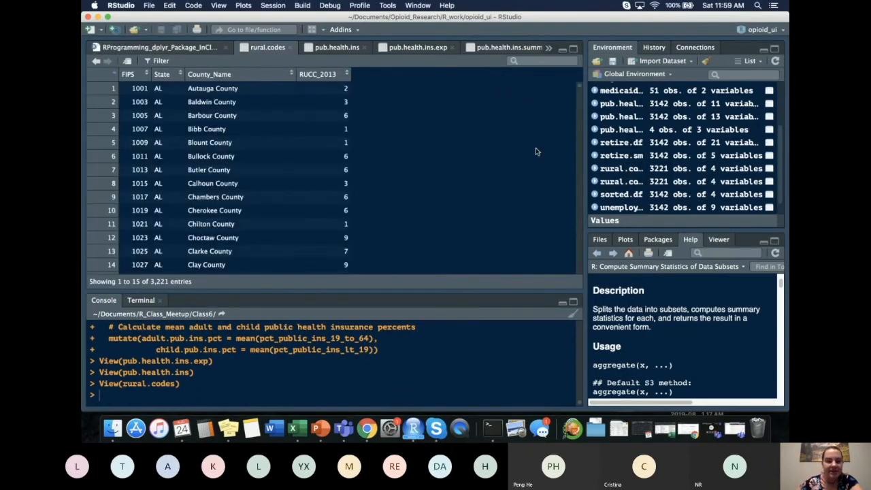
{"action": "mouse_move", "coordinate": [414, 286]}
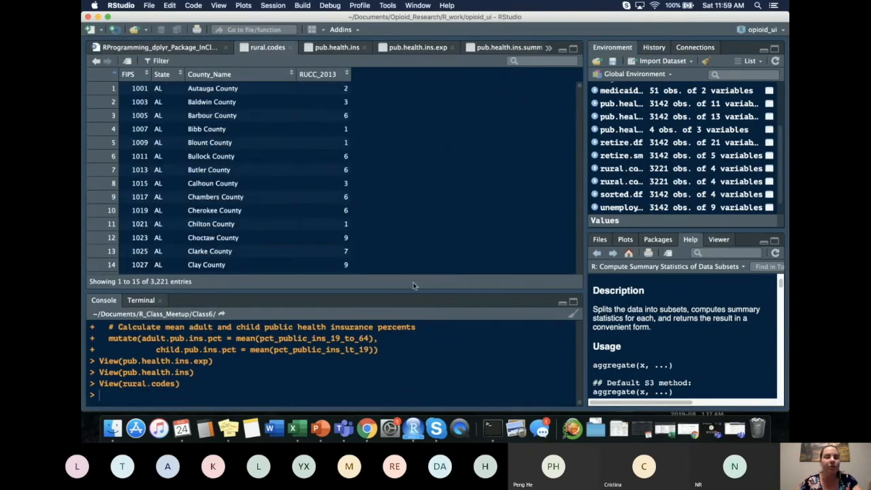
{"action": "mouse_move", "coordinate": [393, 111]}
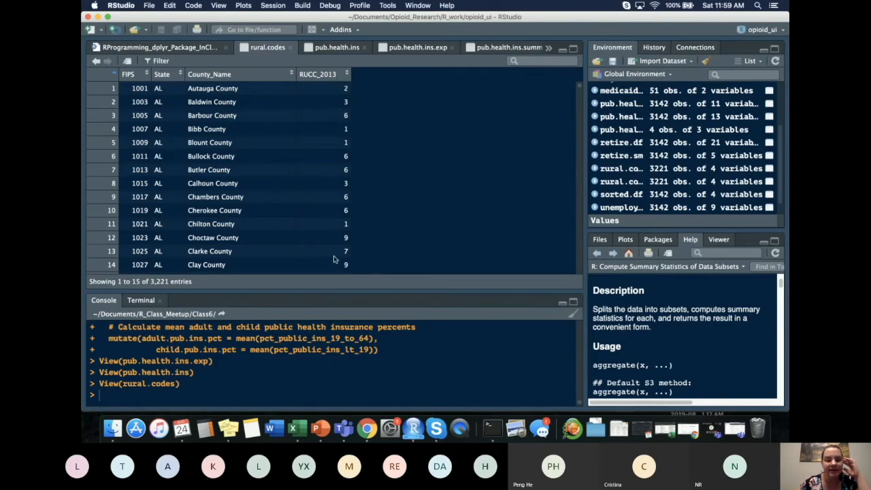
{"action": "mouse_move", "coordinate": [344, 98]}
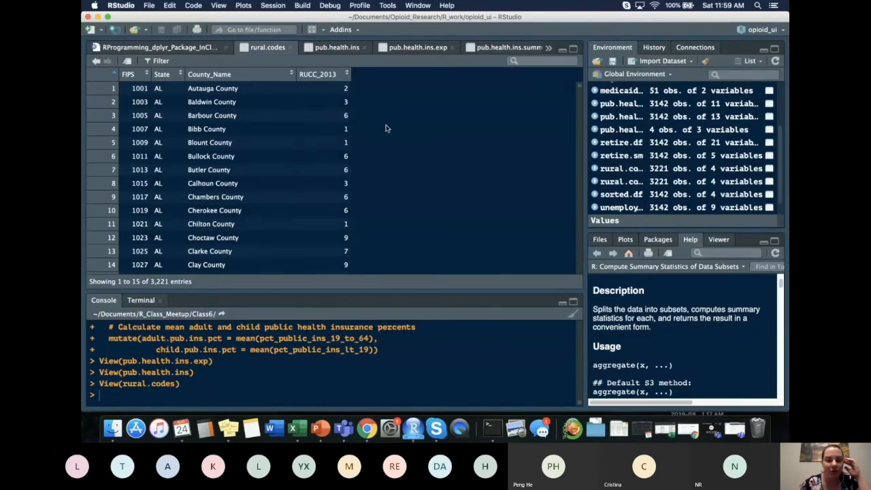
{"action": "mouse_move", "coordinate": [431, 125]}
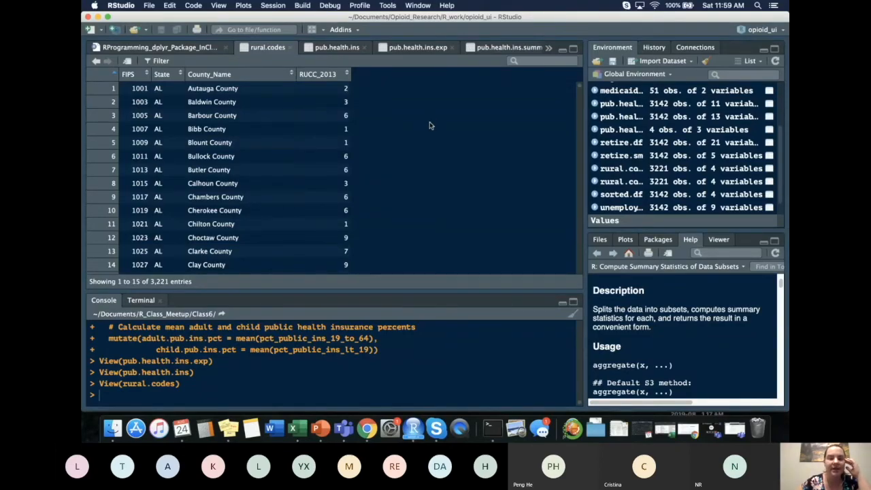
{"action": "mouse_move", "coordinate": [421, 114]}
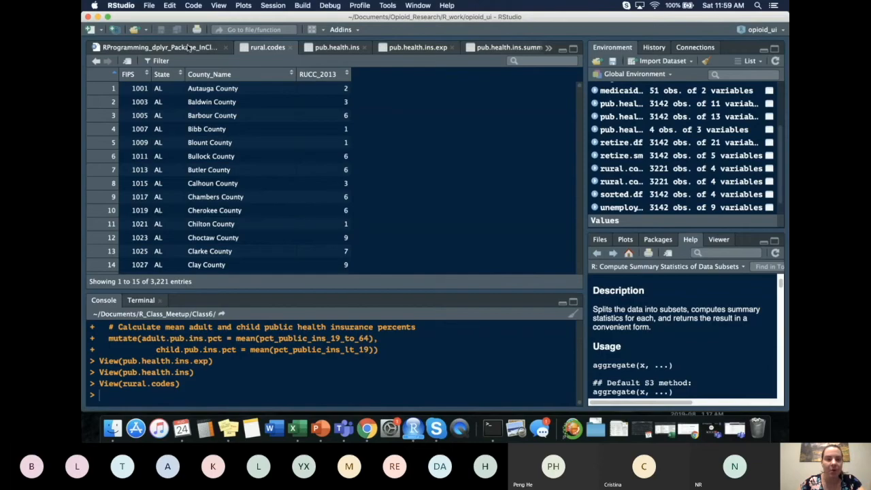
Return to the RProgramming_dplyr script and scroll to the rural.codes.grp Metropolitan/Rural code
{"action": "left_click", "coordinate": [160, 47]}
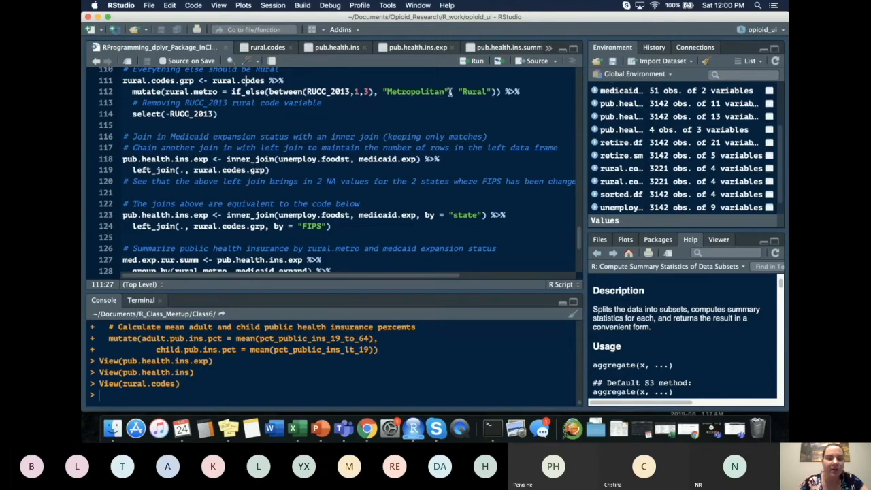
{"action": "mouse_move", "coordinate": [459, 91]}
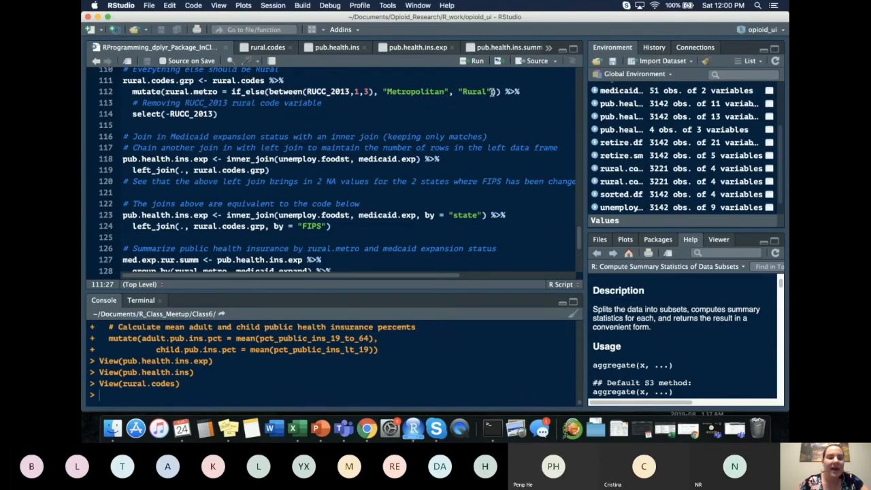
{"action": "mouse_move", "coordinate": [356, 91]}
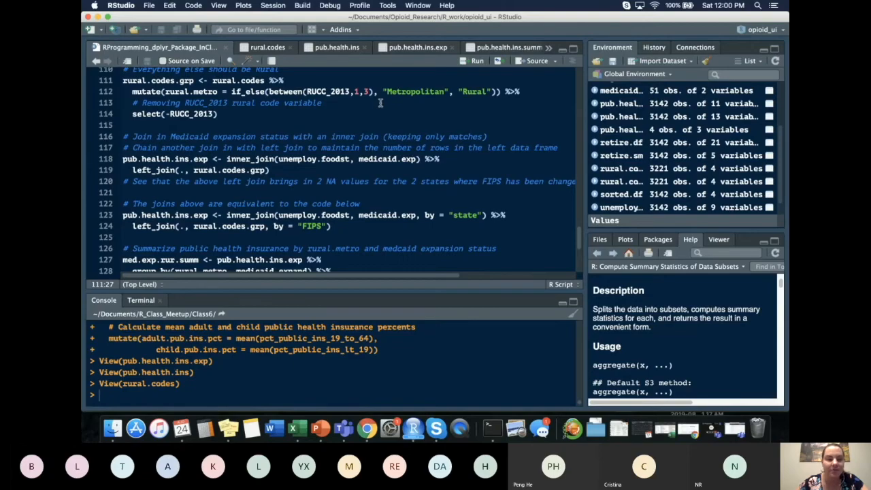
{"action": "left_click", "coordinate": [220, 114]}
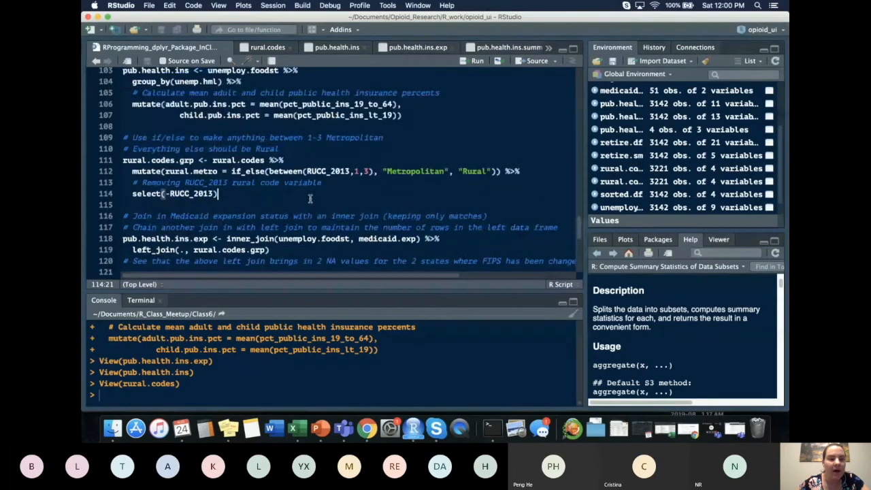
{"action": "scroll", "scroll_direction": "down", "scroll_amount": 3}
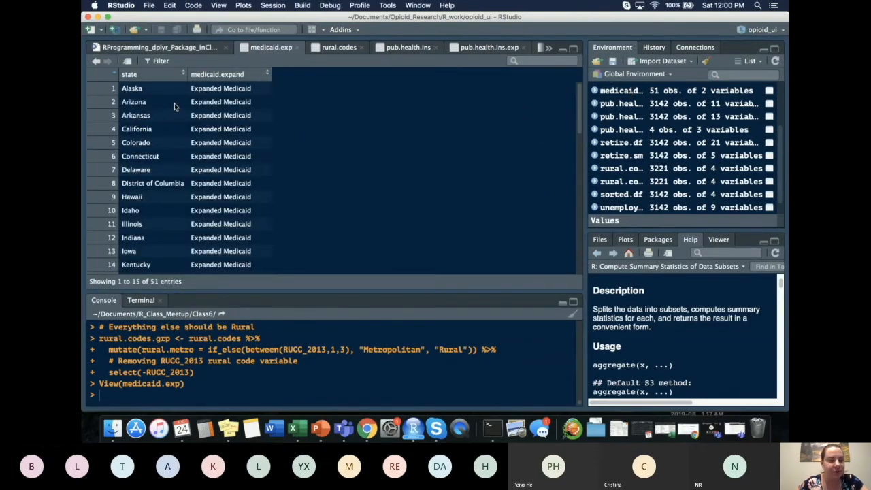
{"action": "mouse_move", "coordinate": [150, 252]}
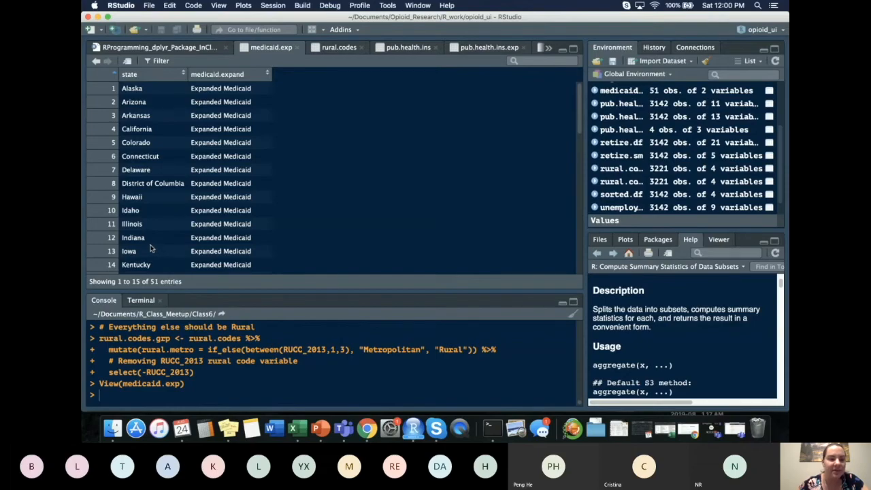
{"action": "mouse_move", "coordinate": [160, 102]}
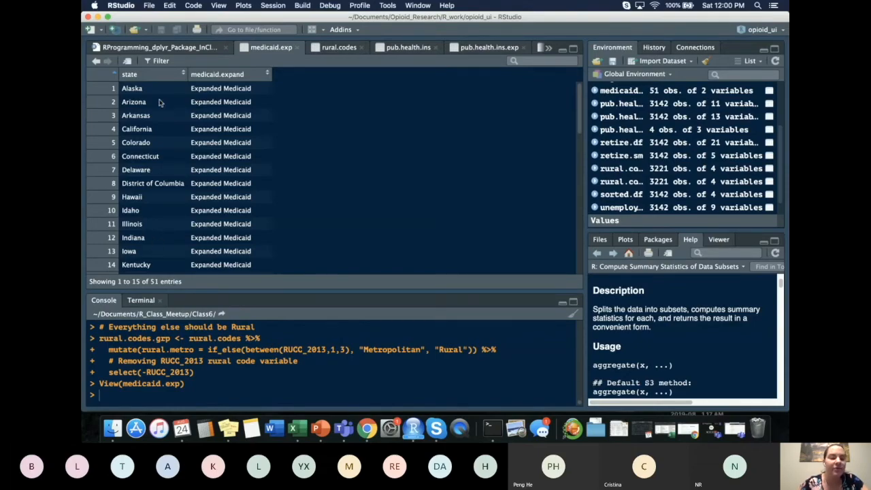
{"action": "mouse_move", "coordinate": [154, 216]}
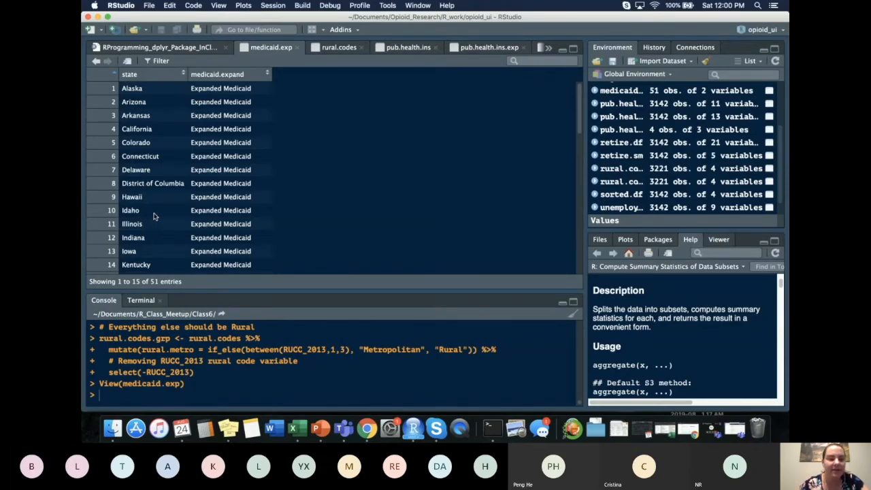
{"action": "mouse_move", "coordinate": [126, 183]}
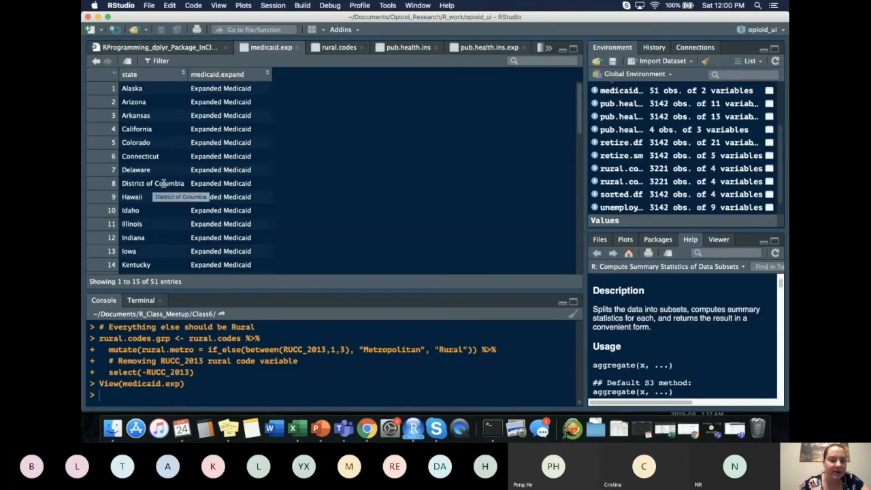
{"action": "mouse_move", "coordinate": [301, 192]}
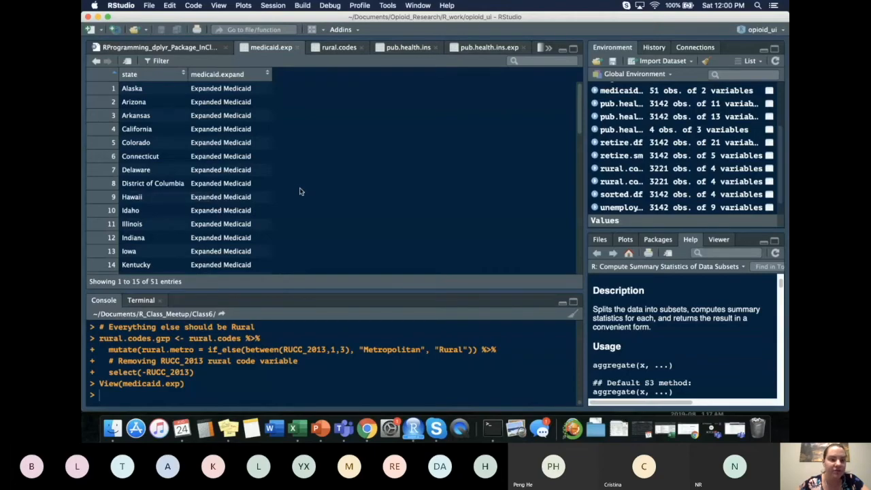
{"action": "mouse_move", "coordinate": [294, 181]}
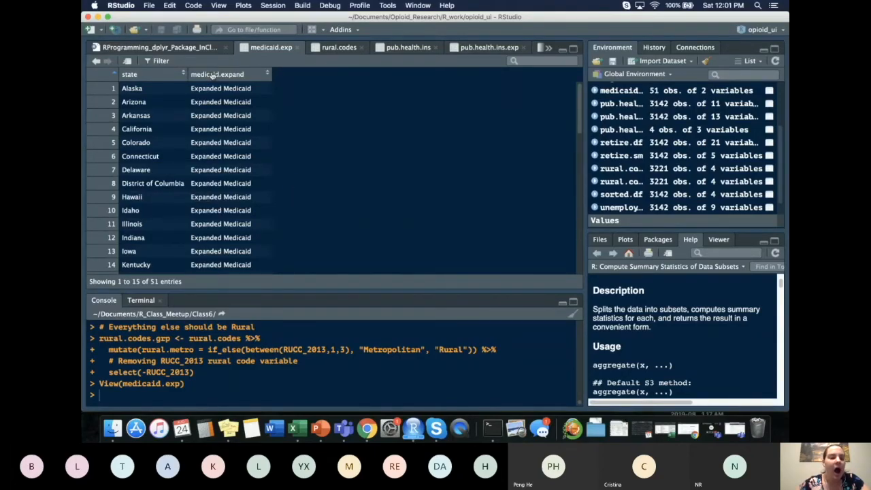
Scroll the script down to the inner_join and left_join code
{"action": "scroll", "scroll_direction": "down", "scroll_amount": 3}
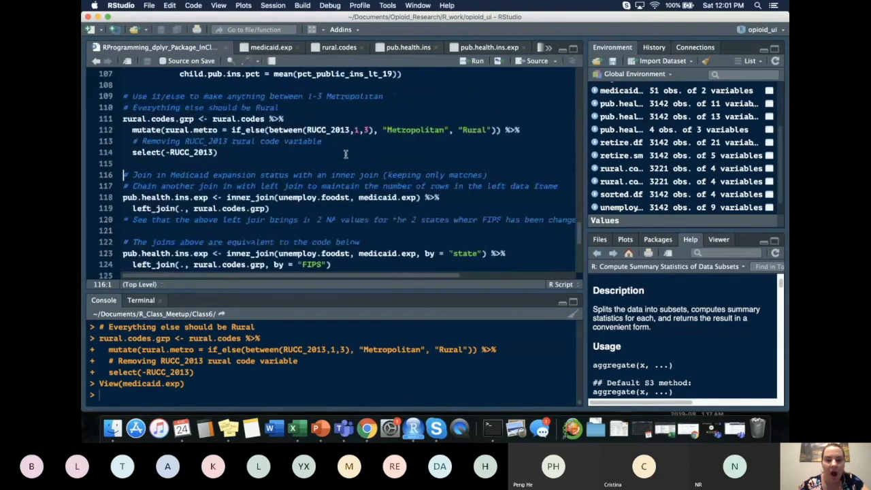
Run the join chain at line 118, then the version with by = "state" and by = "FIPS"
{"action": "scroll", "scroll_direction": "down", "scroll_amount": 3}
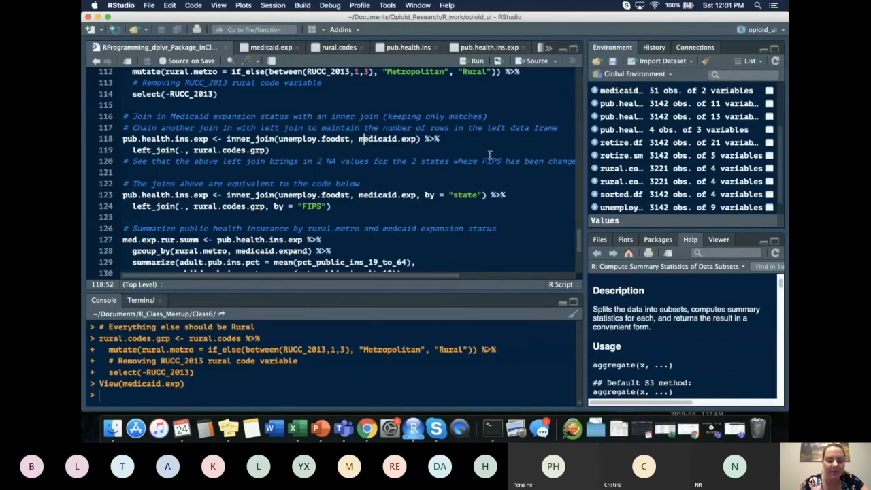
{"action": "left_click", "coordinate": [475, 61]}
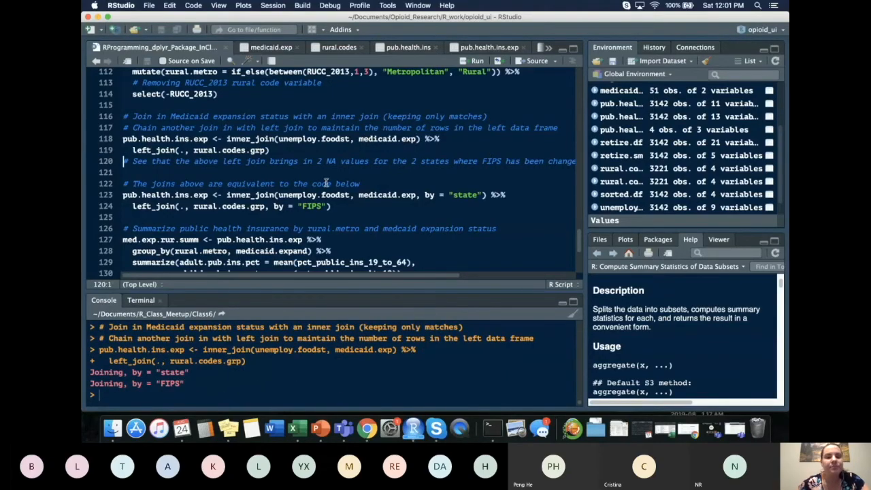
{"action": "mouse_move", "coordinate": [168, 388]}
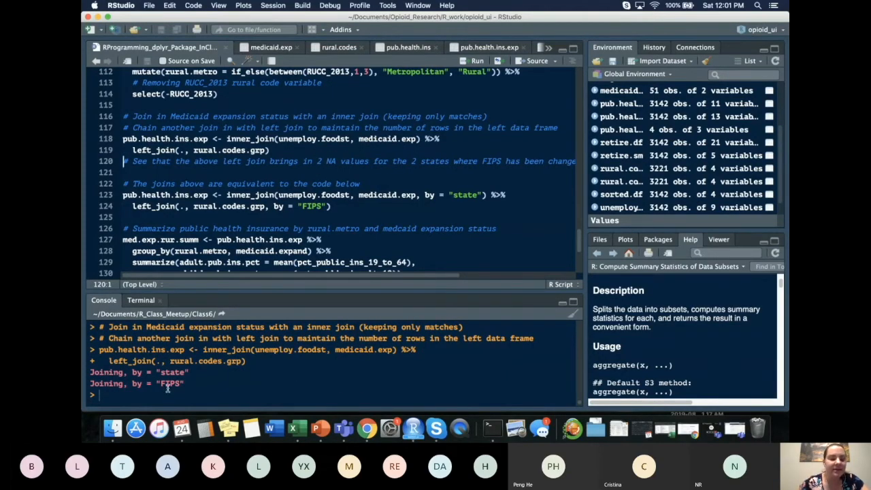
{"action": "double_click", "coordinate": [172, 373]}
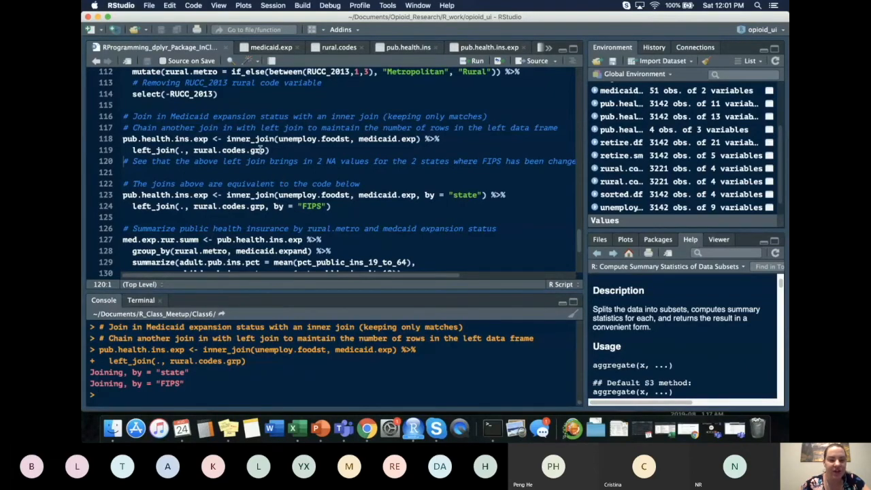
{"action": "mouse_move", "coordinate": [273, 388]}
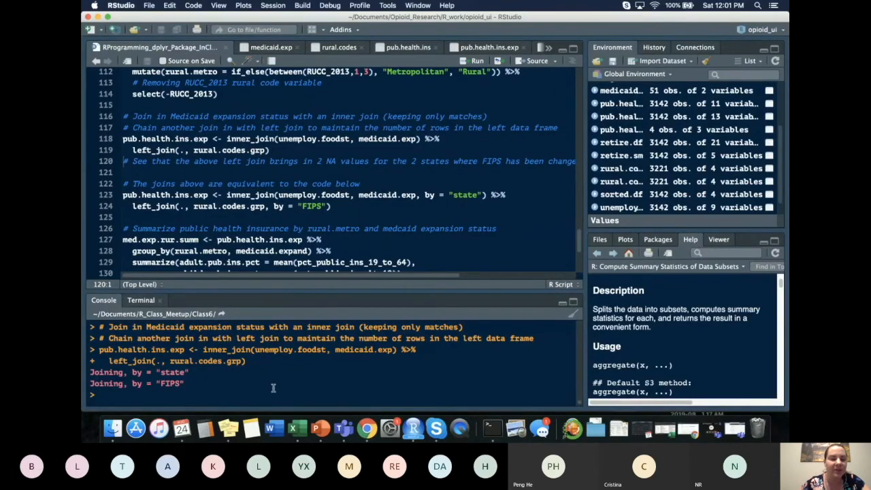
{"action": "mouse_move", "coordinate": [274, 184]}
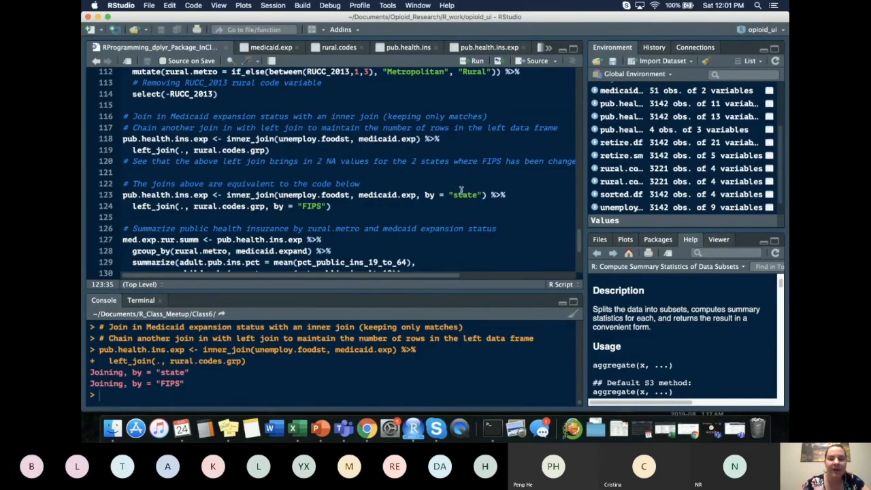
{"action": "mouse_move", "coordinate": [442, 198]}
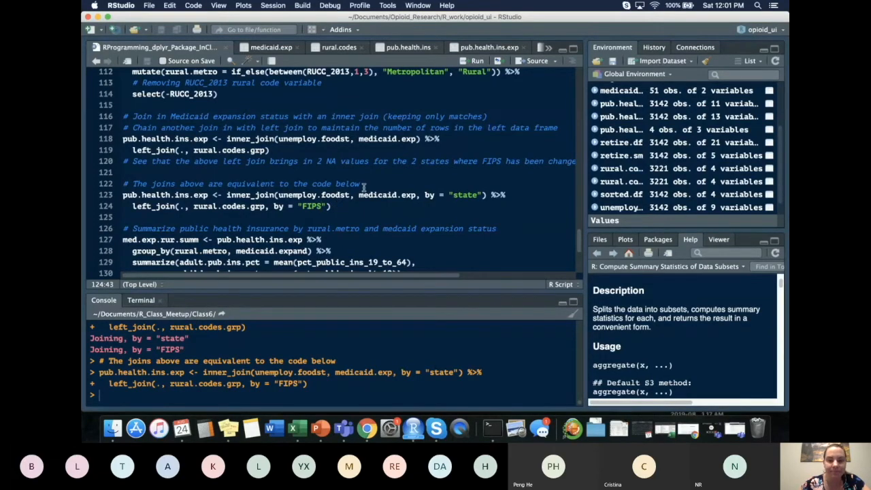
{"action": "scroll", "scroll_direction": "down", "scroll_amount": 3}
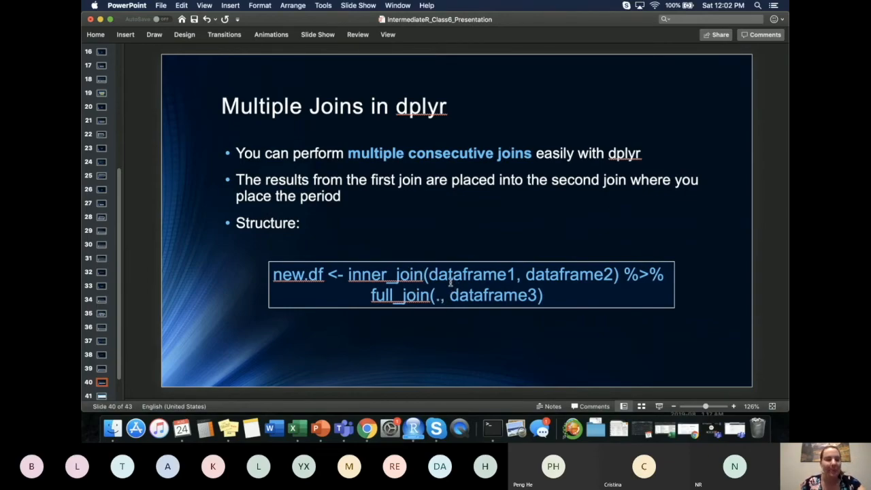
{"action": "mouse_move", "coordinate": [449, 281]}
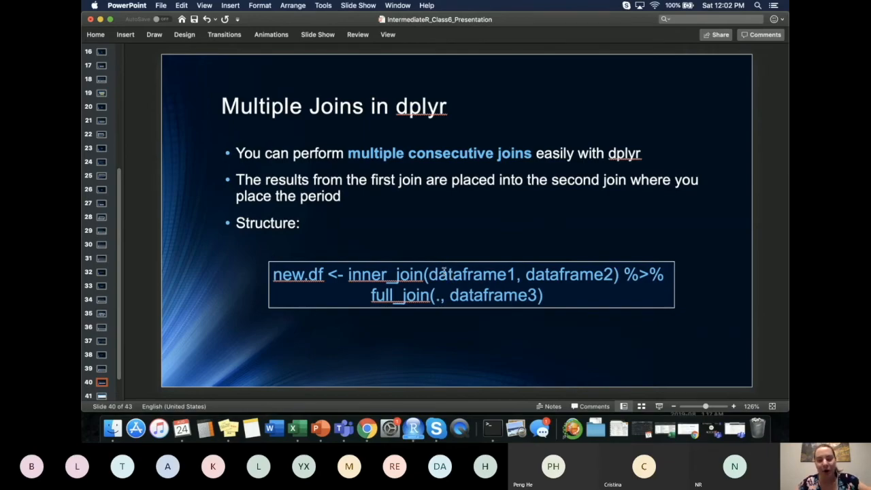
{"action": "mouse_move", "coordinate": [392, 384]}
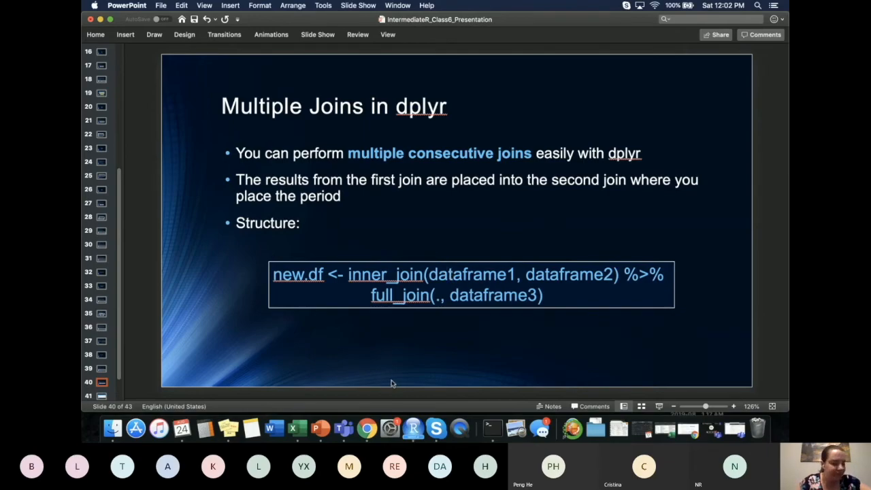
{"action": "mouse_move", "coordinate": [388, 341]}
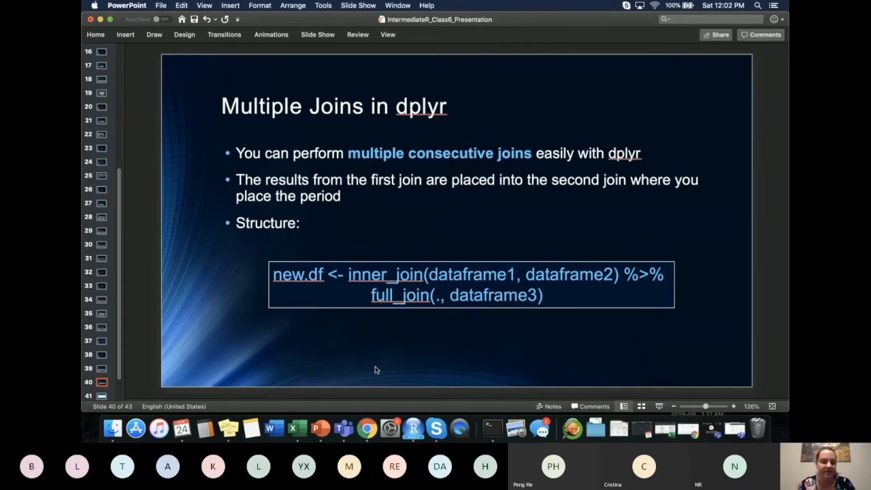
{"action": "mouse_move", "coordinate": [371, 295]}
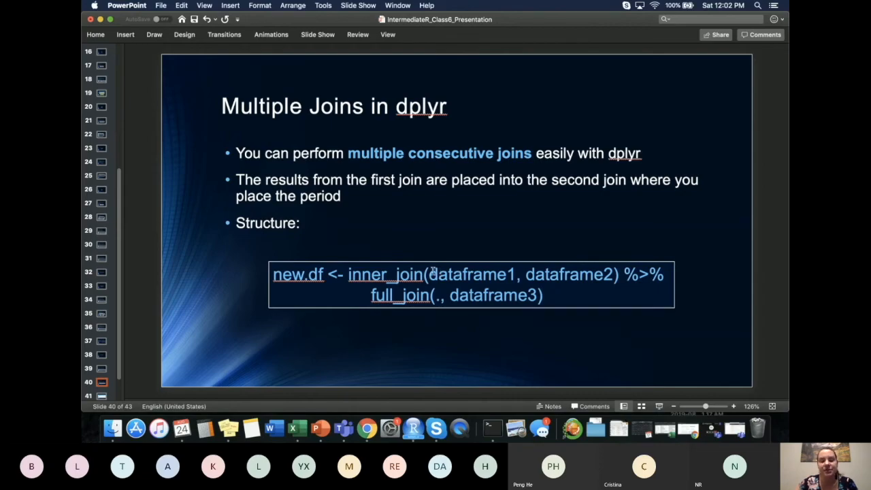
{"action": "mouse_move", "coordinate": [583, 279]}
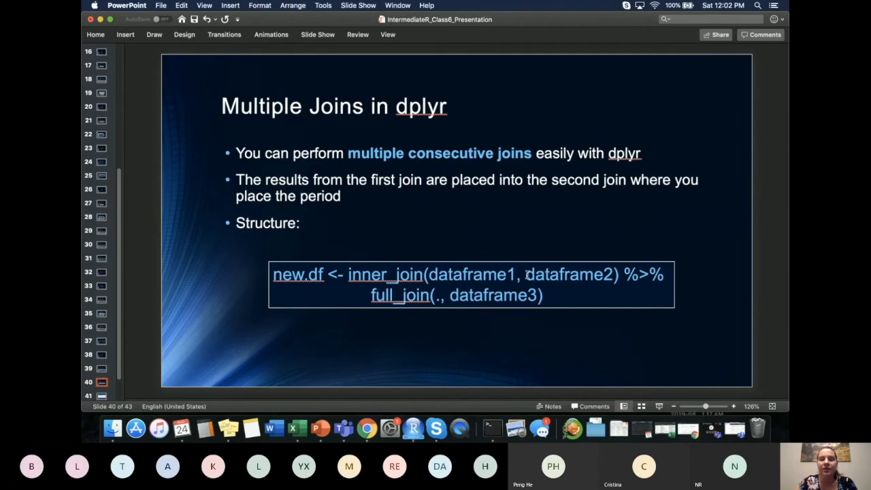
{"action": "mouse_move", "coordinate": [552, 266]}
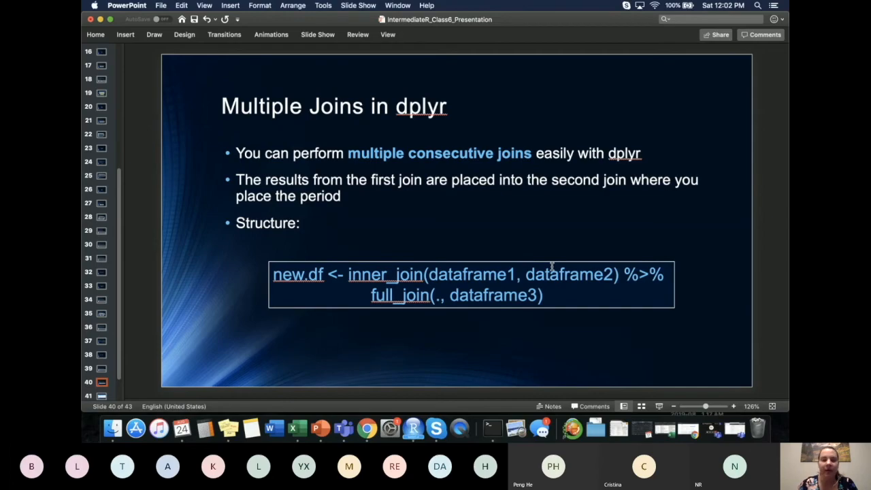
{"action": "mouse_move", "coordinate": [459, 318]}
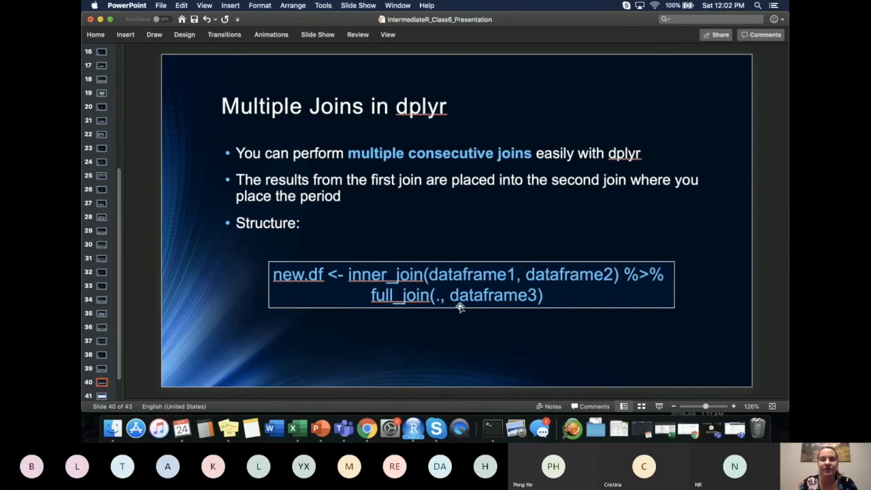
{"action": "mouse_move", "coordinate": [438, 300]}
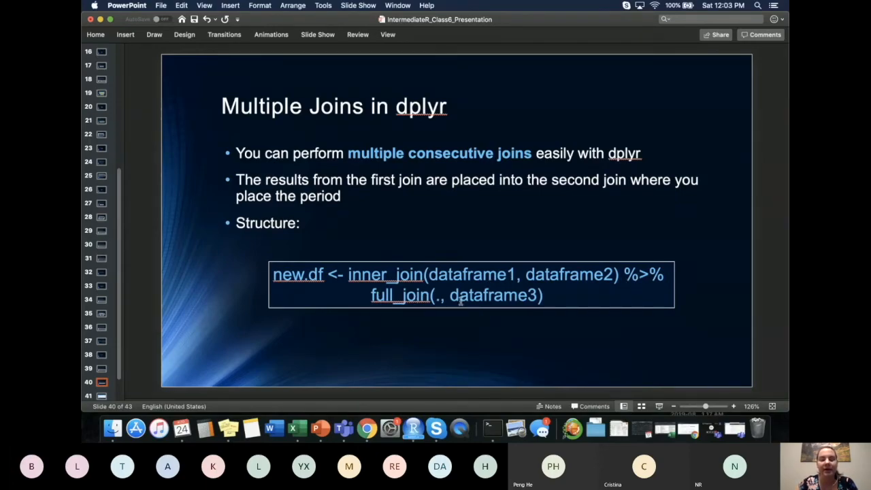
{"action": "mouse_move", "coordinate": [730, 292]}
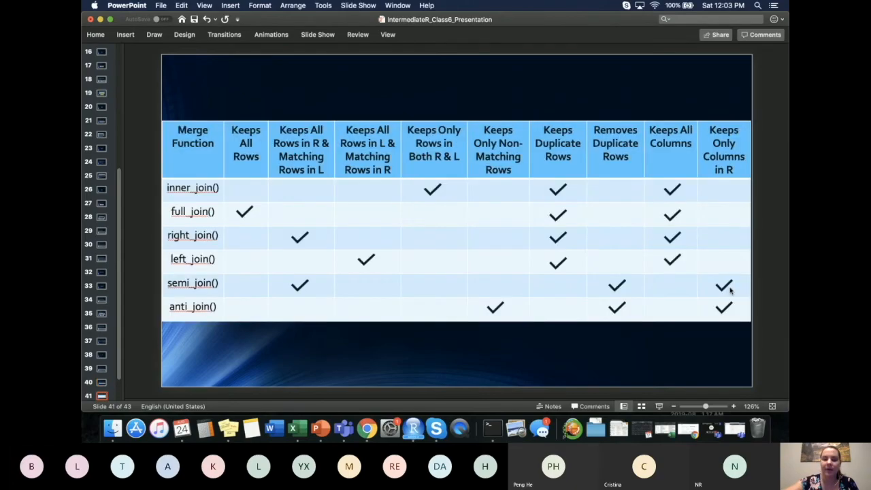
{"action": "mouse_move", "coordinate": [295, 429]}
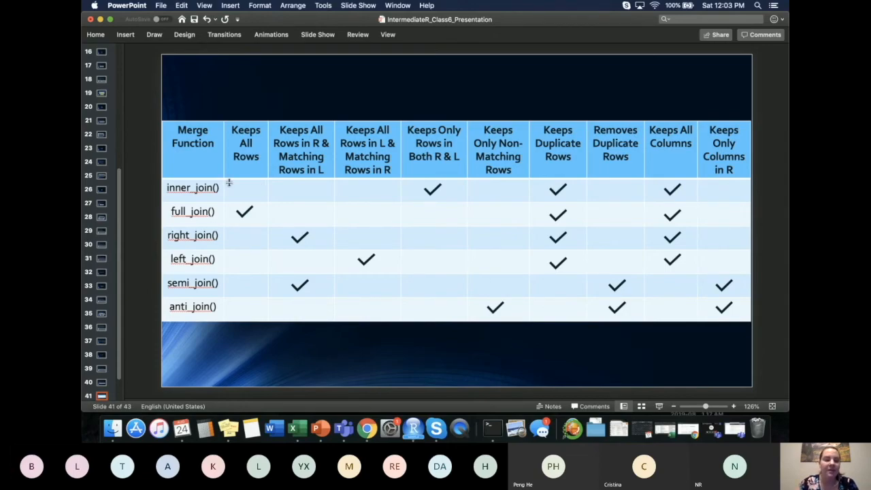
{"action": "mouse_move", "coordinate": [200, 205]}
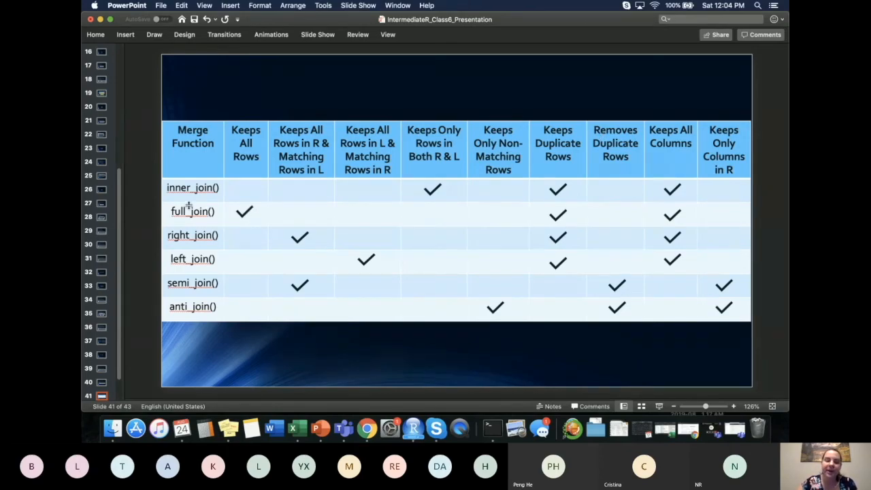
{"action": "mouse_move", "coordinate": [605, 303]}
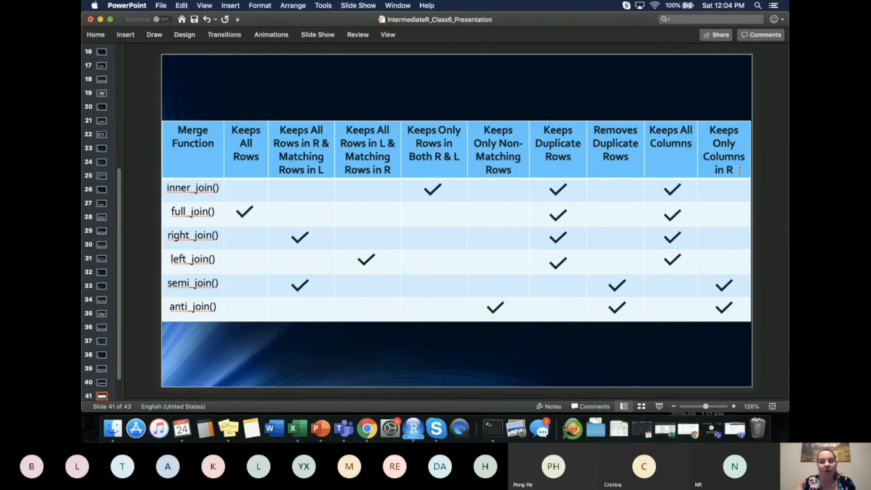
{"action": "mouse_move", "coordinate": [595, 159]}
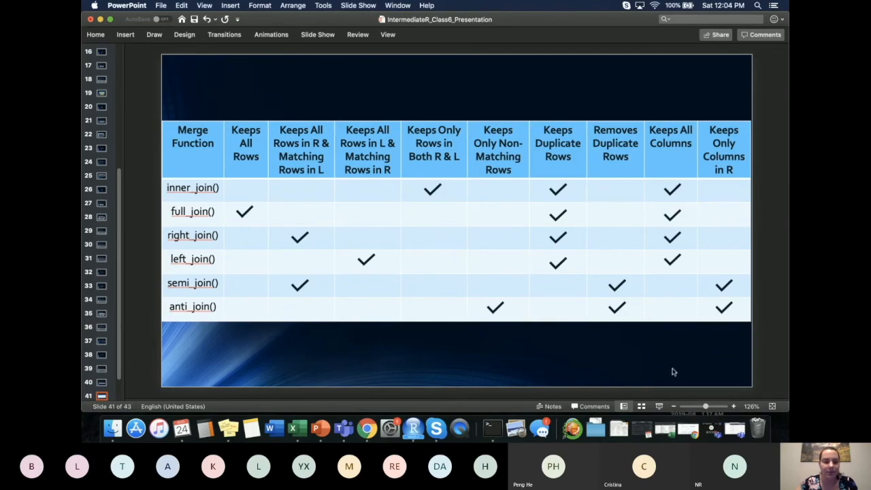
{"action": "mouse_move", "coordinate": [524, 406]}
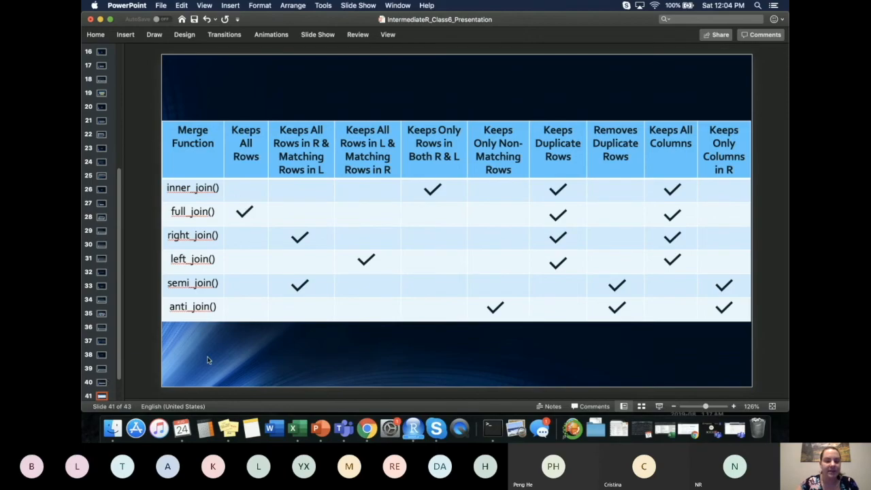
{"action": "mouse_move", "coordinate": [222, 376]}
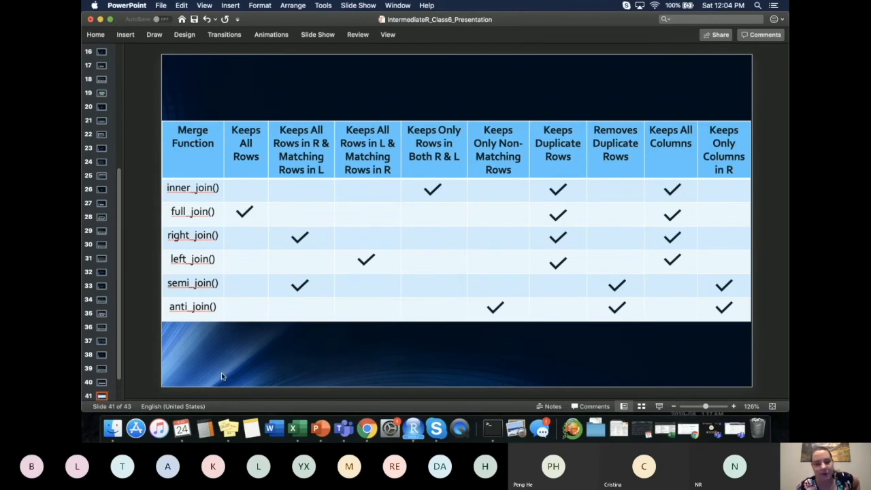
Return to slide 40, "Multiple Joins in dplyr."
{"action": "left_click", "coordinate": [102, 382]}
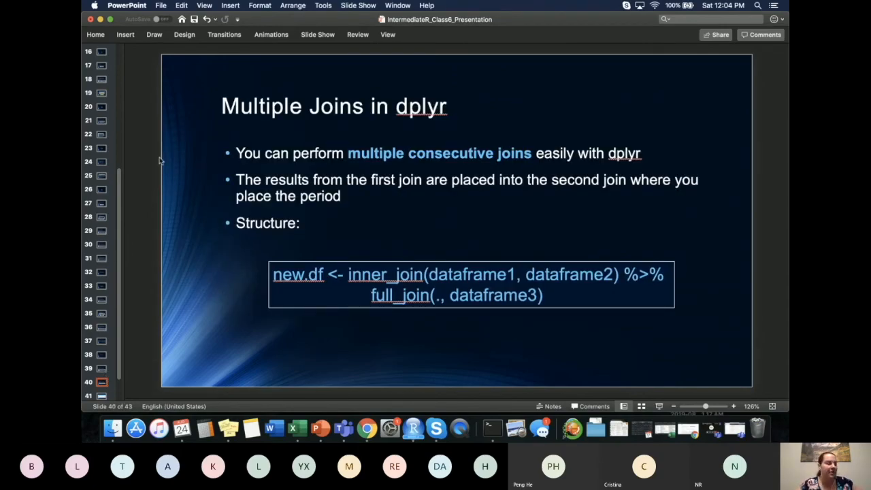
{"action": "mouse_move", "coordinate": [490, 222]}
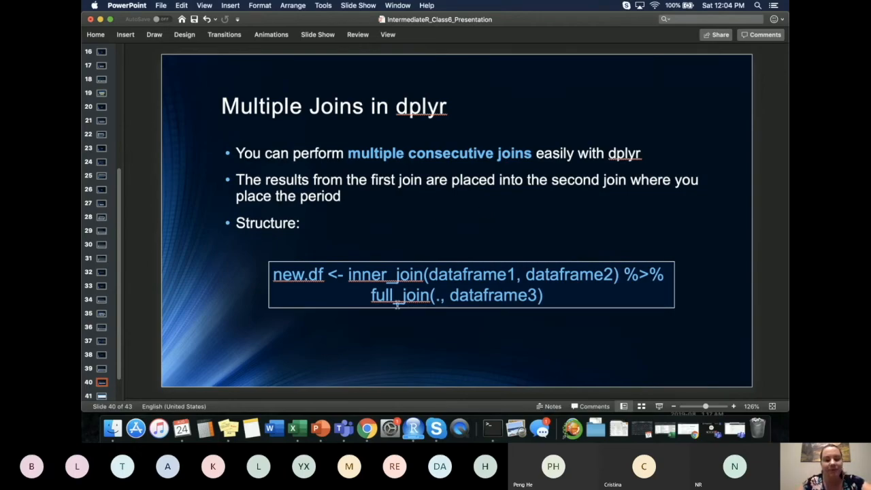
{"action": "mouse_move", "coordinate": [419, 430]}
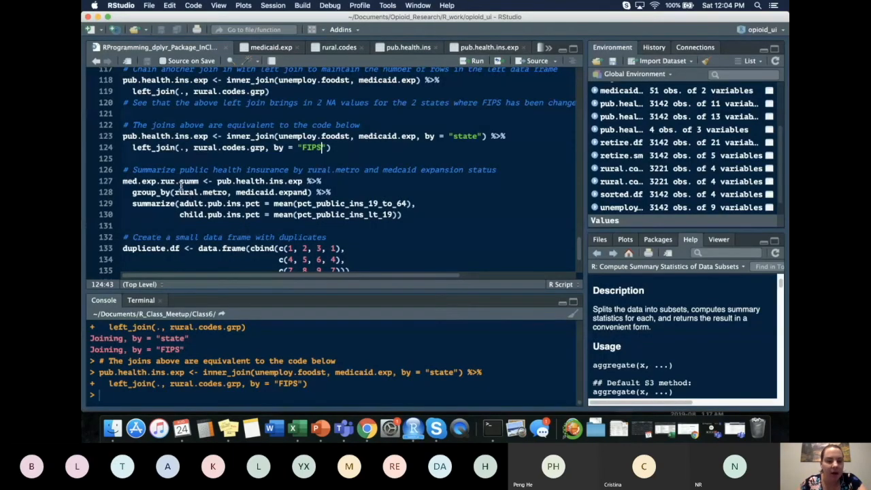
Scroll to the chained state and FIPS joins on lines 123–124 and rerun them
{"action": "scroll", "scroll_direction": "down", "scroll_amount": 3}
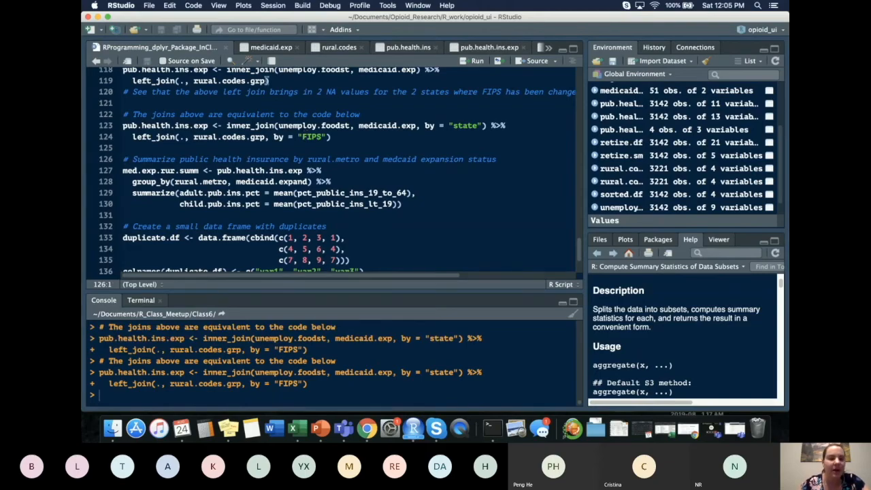
{"action": "mouse_move", "coordinate": [298, 125]}
{"action": "type", "text": "View(pub.health.ins.exp)"}
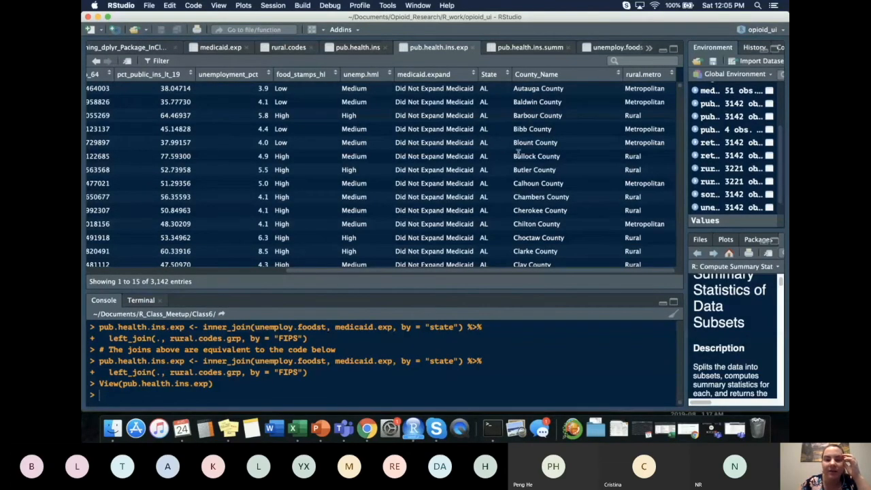
{"action": "mouse_move", "coordinate": [523, 156]}
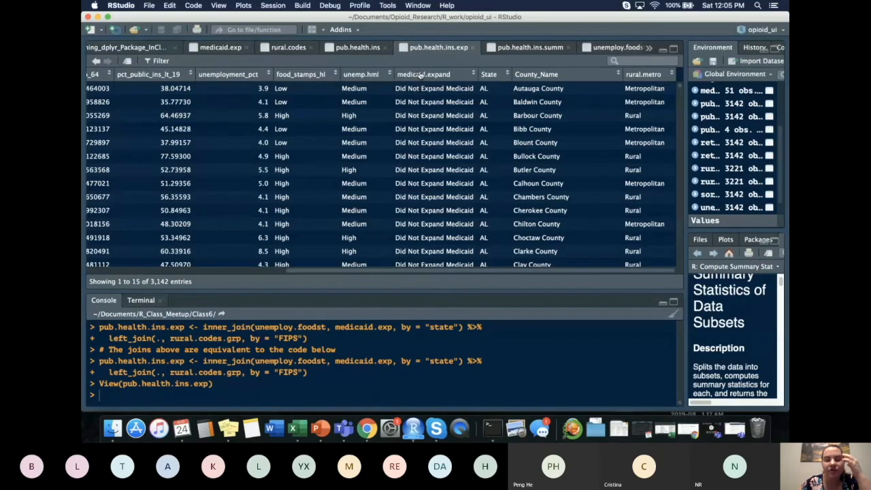
Scroll through pub.health.ins.exp's 3,142 county rows in the data viewer
{"action": "scroll", "scroll_direction": "down", "scroll_amount": 3}
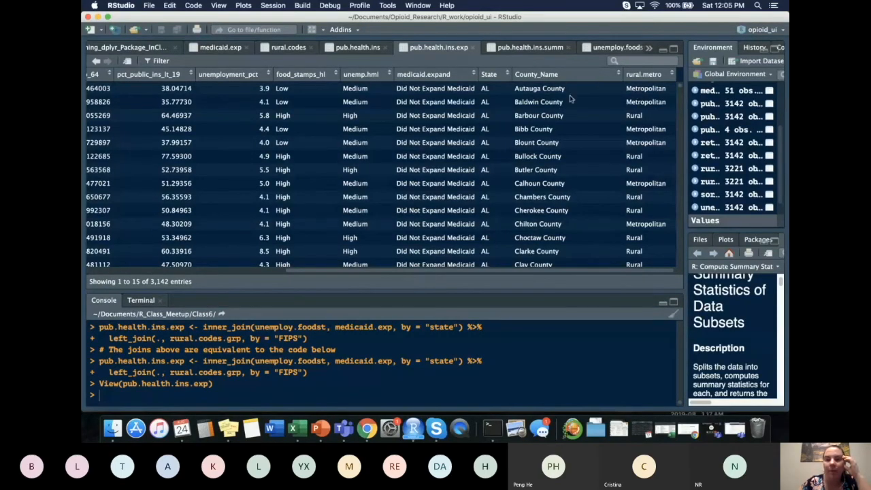
{"action": "mouse_move", "coordinate": [611, 83]}
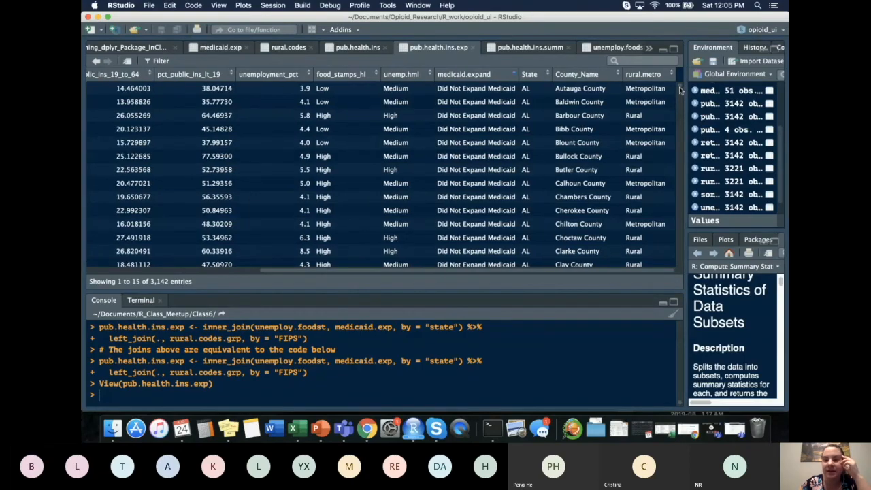
{"action": "scroll", "scroll_direction": "down", "scroll_amount": 3}
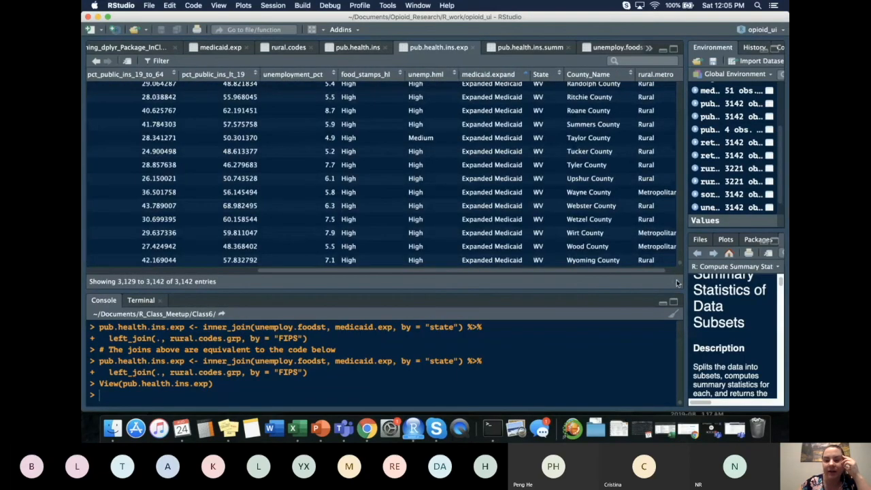
{"action": "mouse_move", "coordinate": [511, 256]}
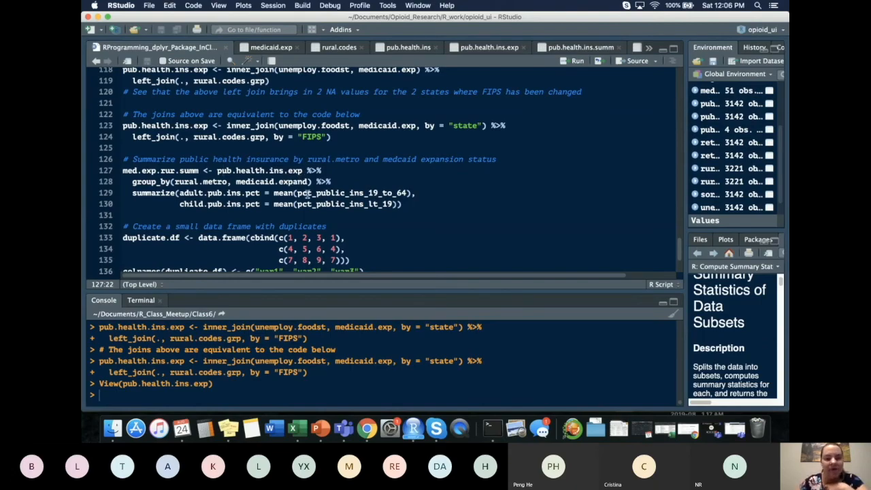
{"action": "mouse_move", "coordinate": [322, 217]}
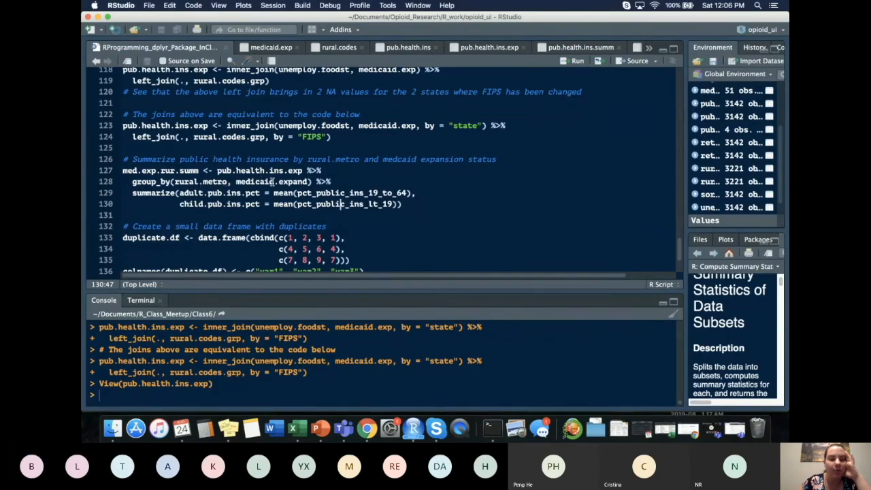
{"action": "mouse_move", "coordinate": [682, 172]}
{"action": "type", "text": "View(med.exp.rur.summ)"}
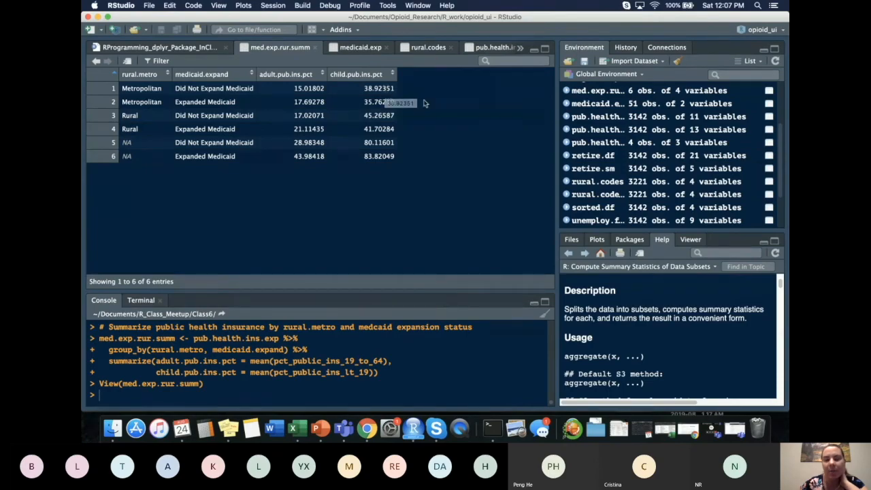
{"action": "mouse_move", "coordinate": [431, 102]}
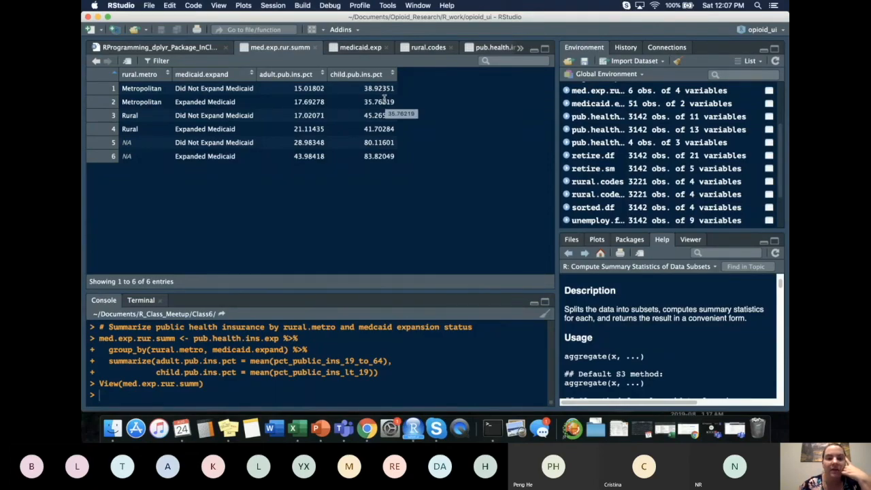
{"action": "mouse_move", "coordinate": [363, 81]}
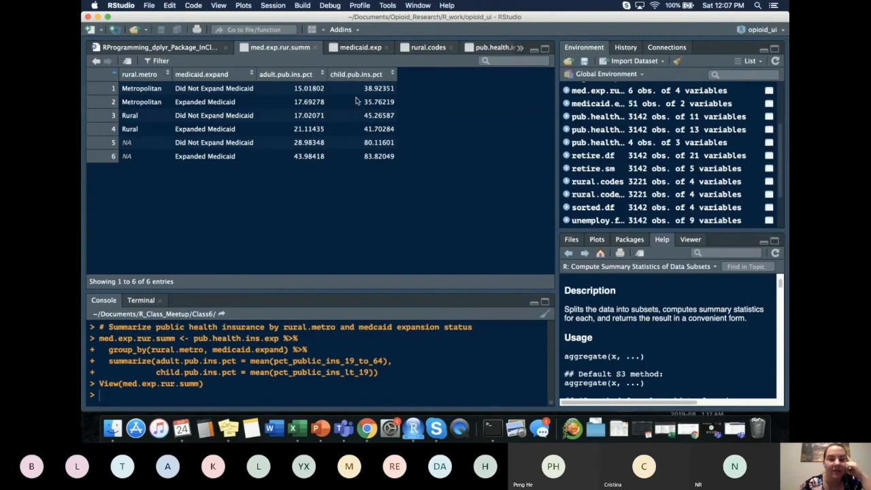
{"action": "mouse_move", "coordinate": [362, 135]}
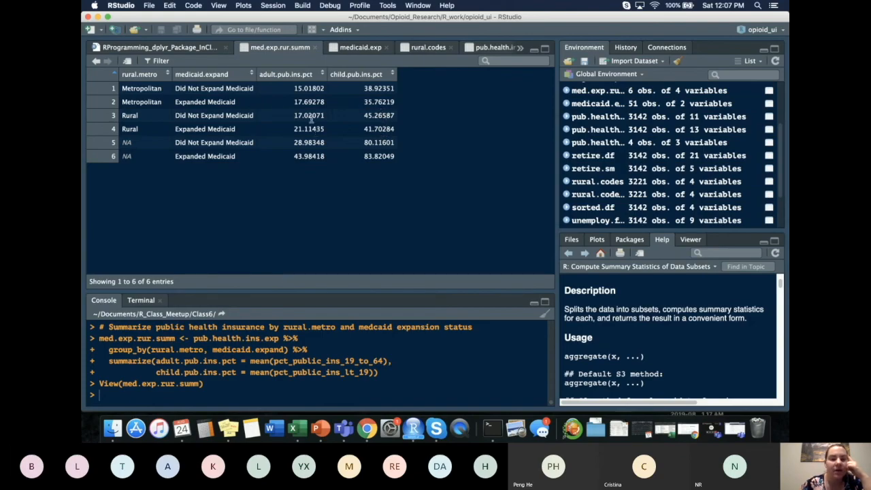
{"action": "mouse_move", "coordinate": [313, 112]}
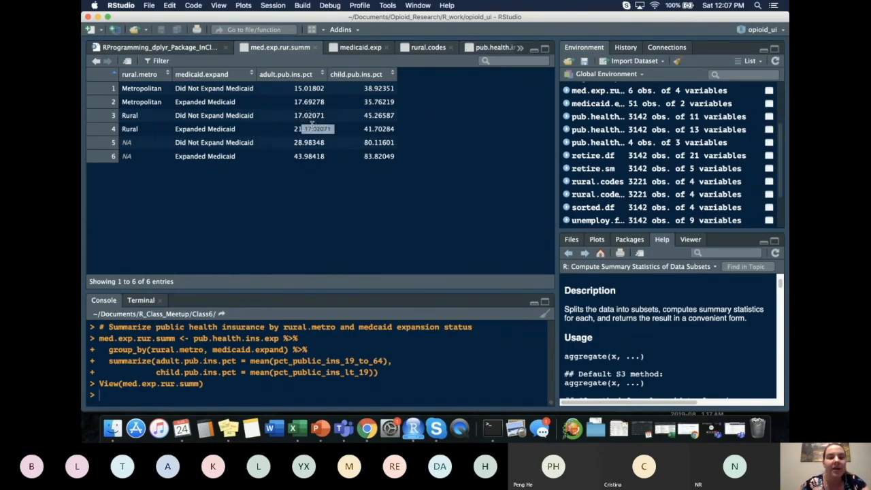
{"action": "mouse_move", "coordinate": [544, 186]}
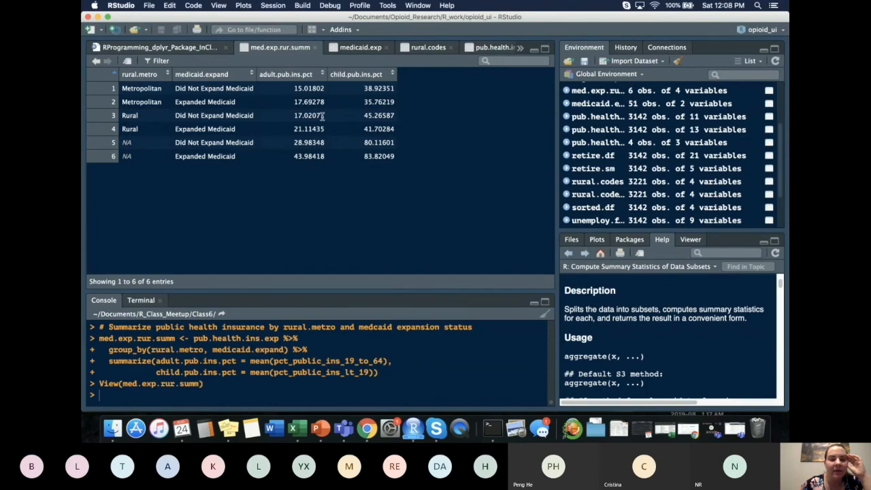
{"action": "mouse_move", "coordinate": [337, 102]}
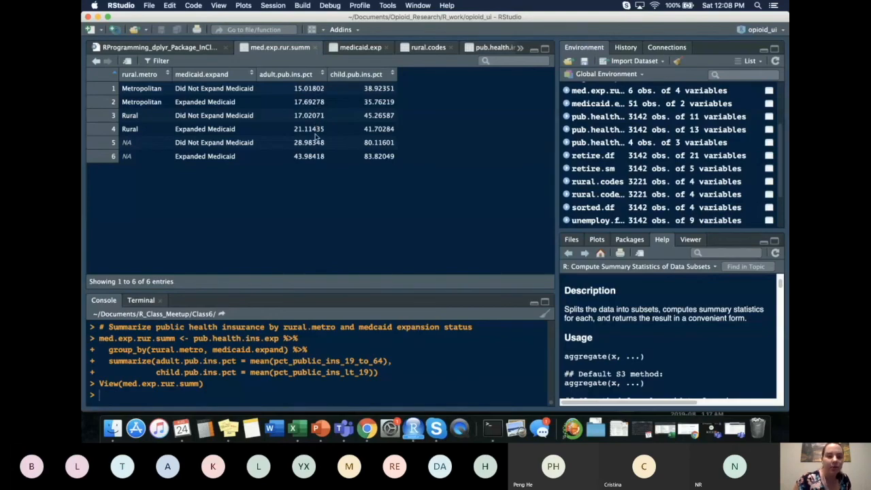
{"action": "mouse_move", "coordinate": [309, 115]}
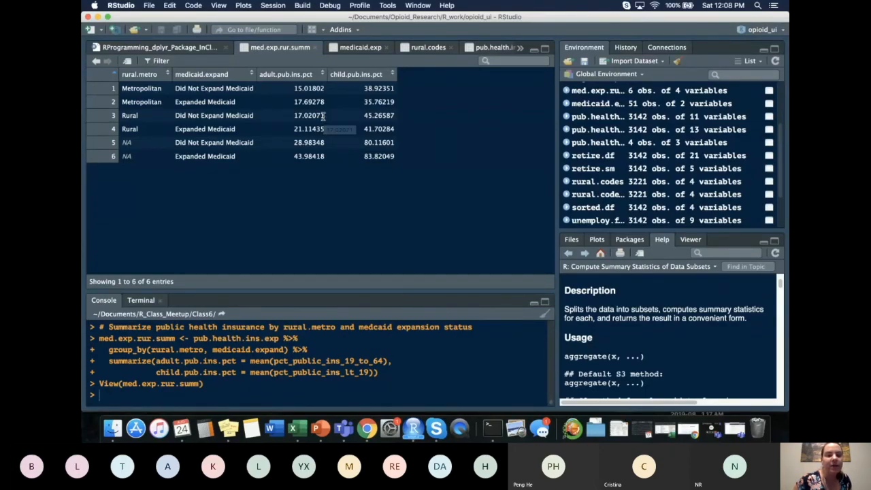
{"action": "mouse_move", "coordinate": [437, 151]}
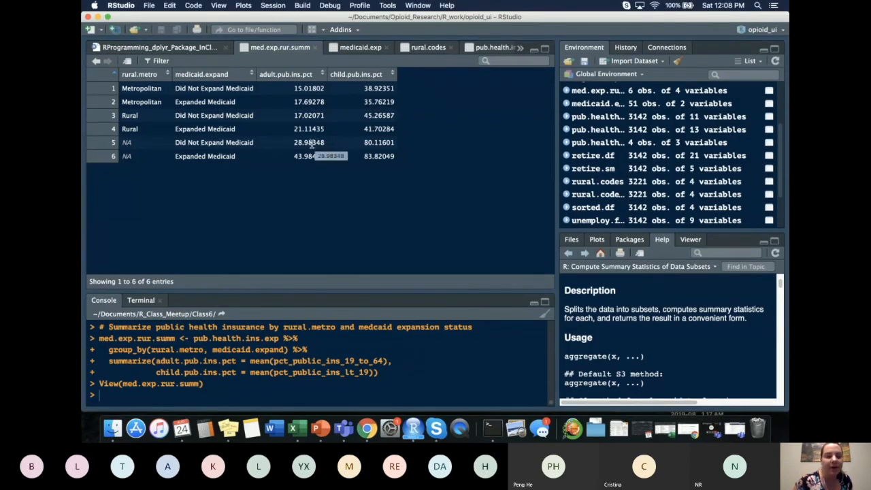
{"action": "mouse_move", "coordinate": [310, 167]}
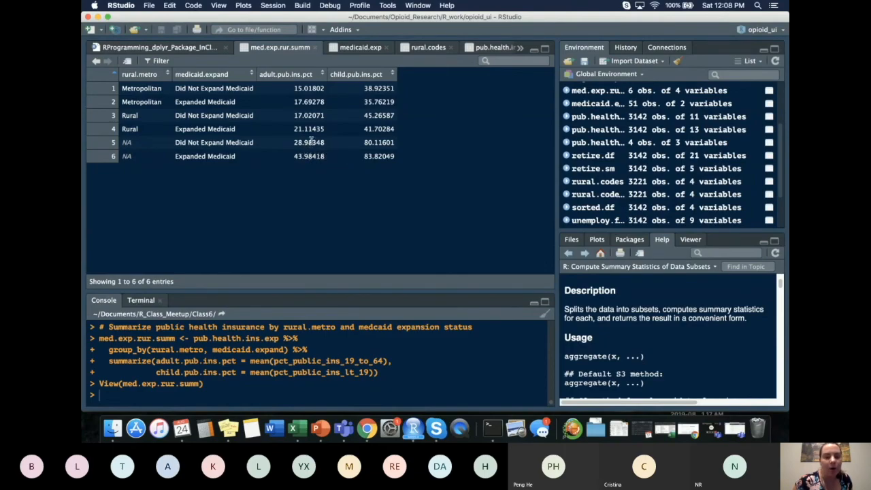
{"action": "mouse_move", "coordinate": [293, 141]}
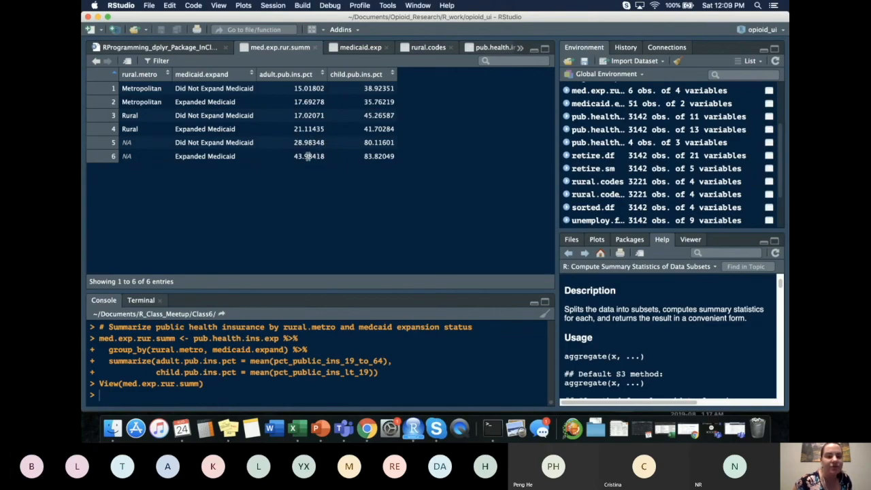
{"action": "mouse_move", "coordinate": [160, 150]}
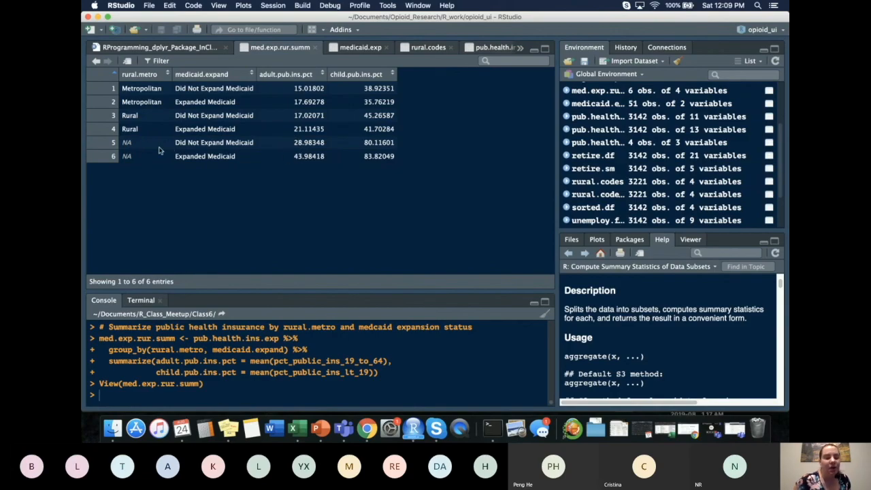
{"action": "mouse_move", "coordinate": [131, 143]}
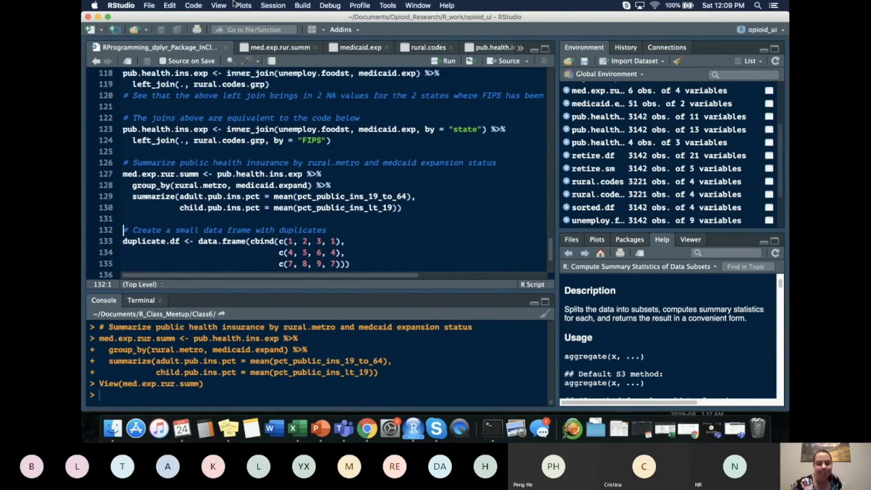
{"action": "mouse_move", "coordinate": [367, 428]}
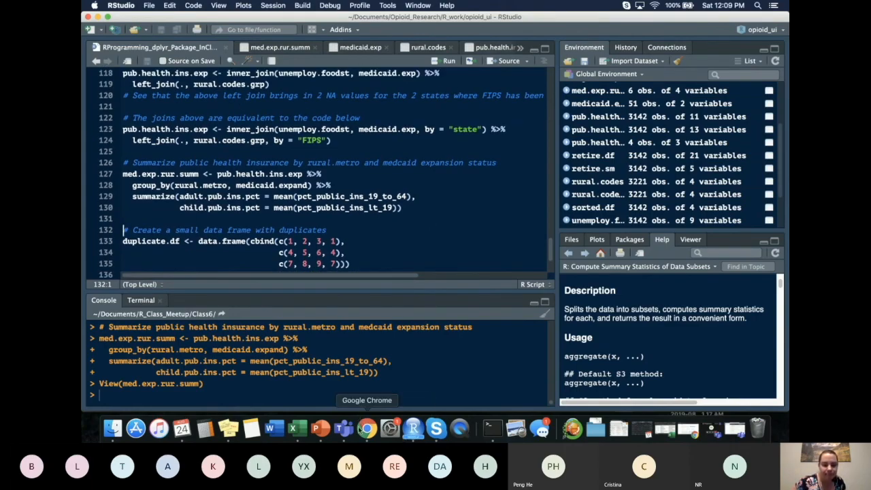
{"action": "mouse_move", "coordinate": [320, 429]}
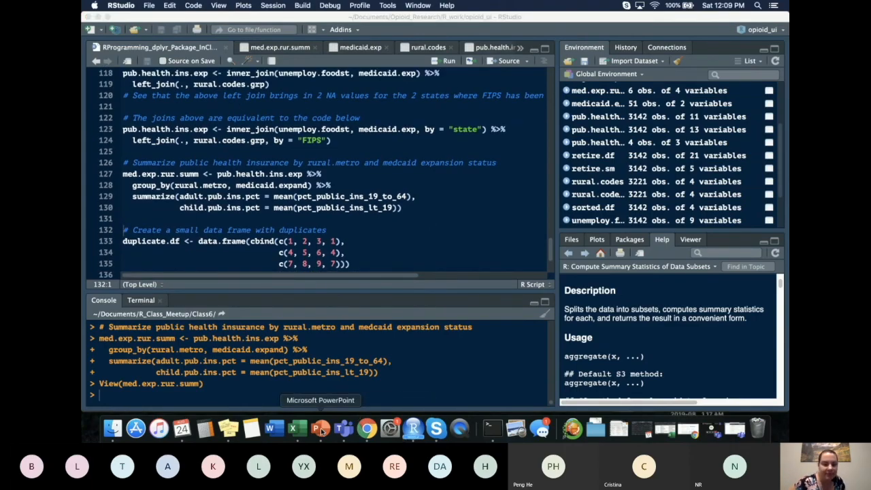
Bring PowerPoint forward on slide 42, "Join Coding Example."
{"action": "left_click", "coordinate": [317, 428]}
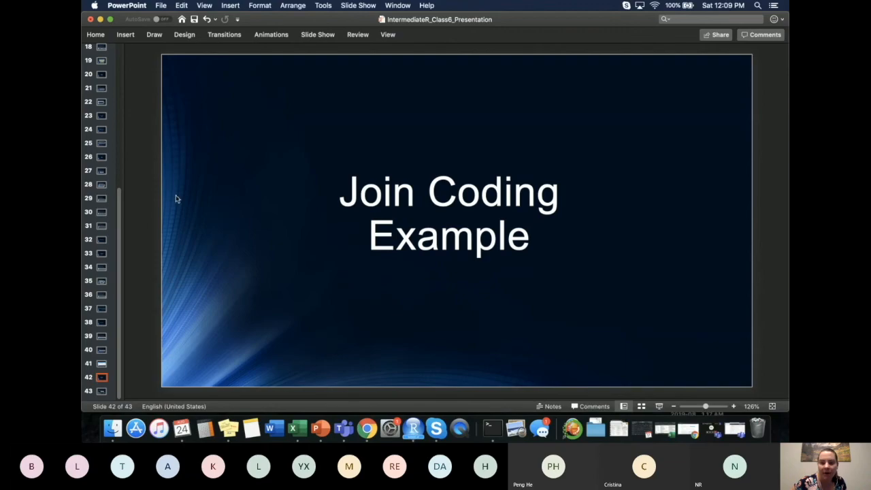
{"action": "mouse_move", "coordinate": [208, 174]}
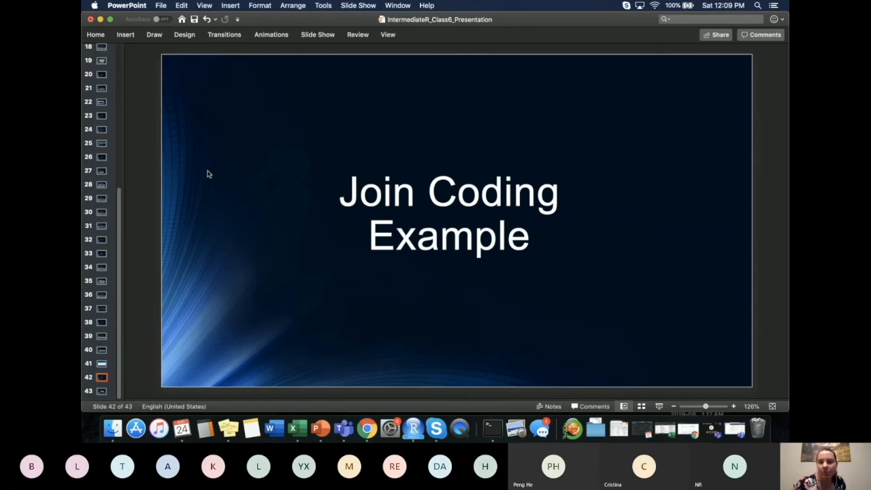
{"action": "mouse_move", "coordinate": [105, 330]}
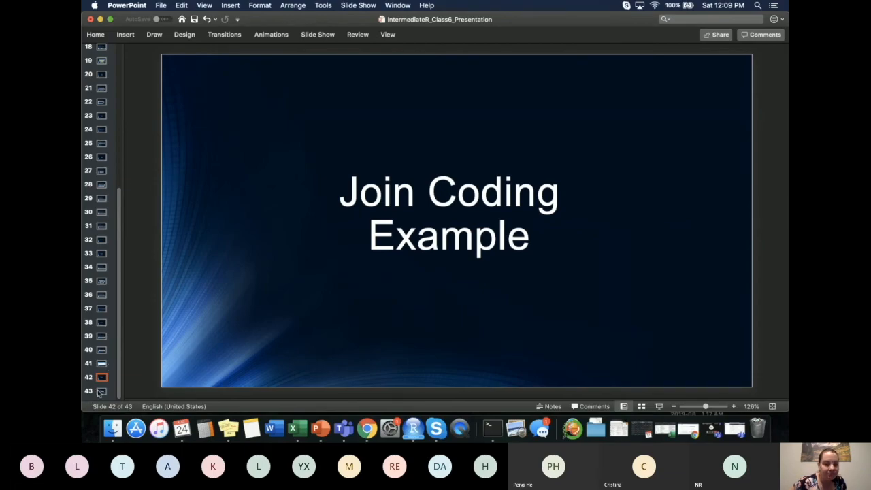
Go to slide 43, "distinct(.)", about removing duplicate rows
{"action": "left_click", "coordinate": [102, 392]}
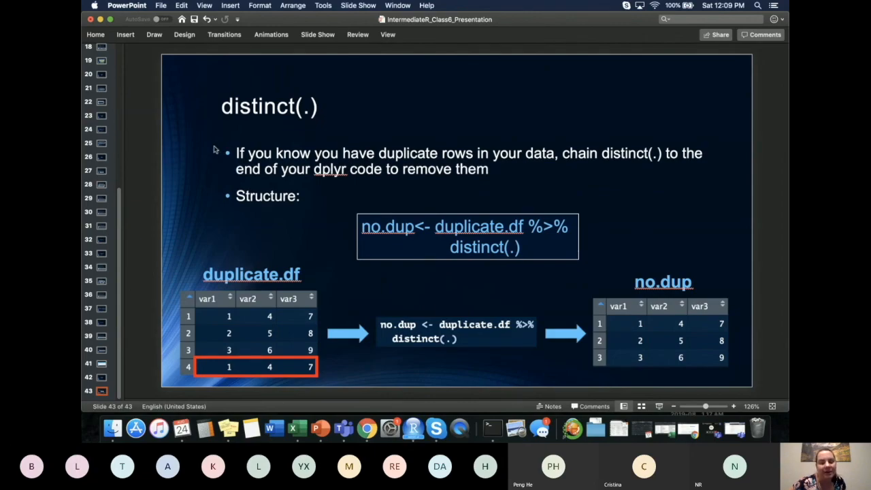
{"action": "mouse_move", "coordinate": [364, 175]}
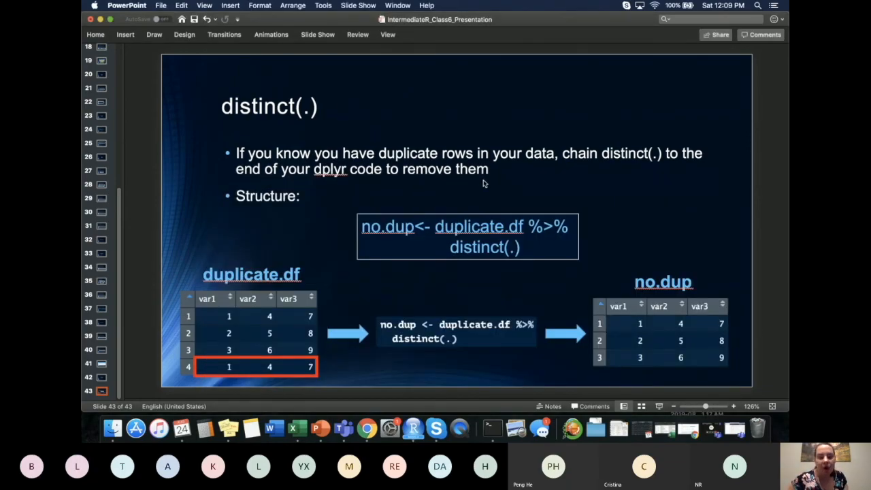
{"action": "mouse_move", "coordinate": [593, 199]}
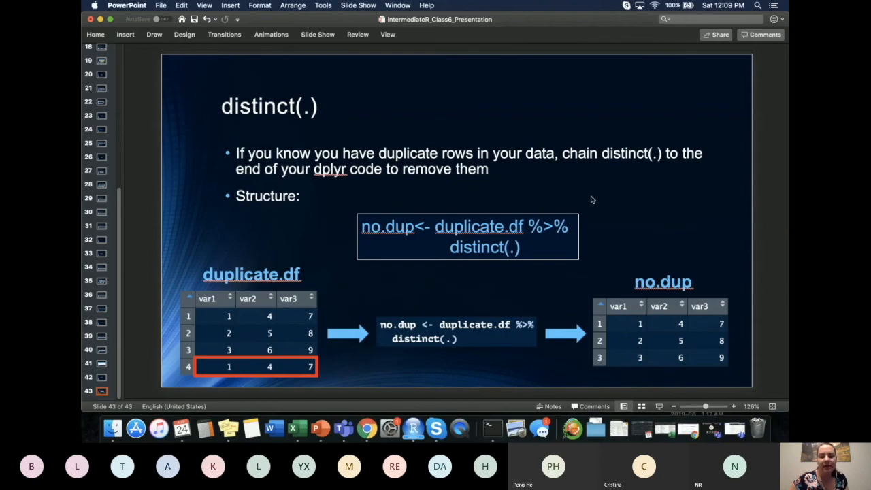
{"action": "mouse_move", "coordinate": [617, 186]}
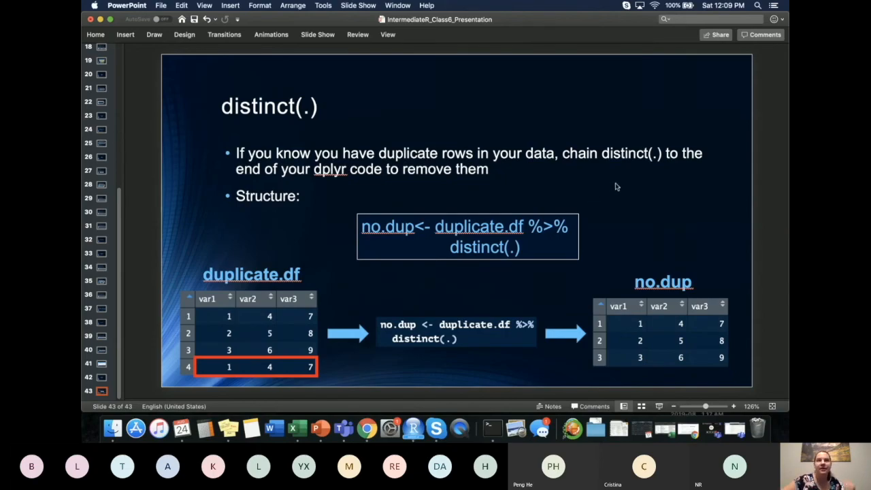
{"action": "mouse_move", "coordinate": [609, 174]}
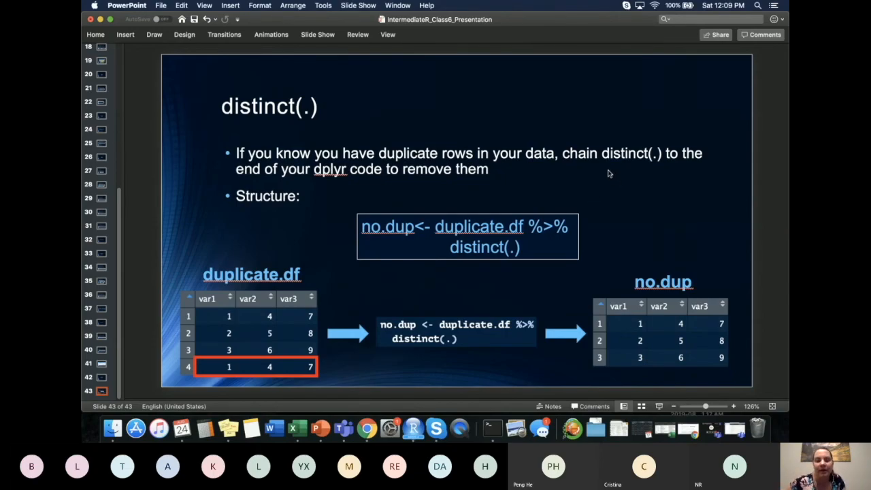
{"action": "mouse_move", "coordinate": [528, 252]}
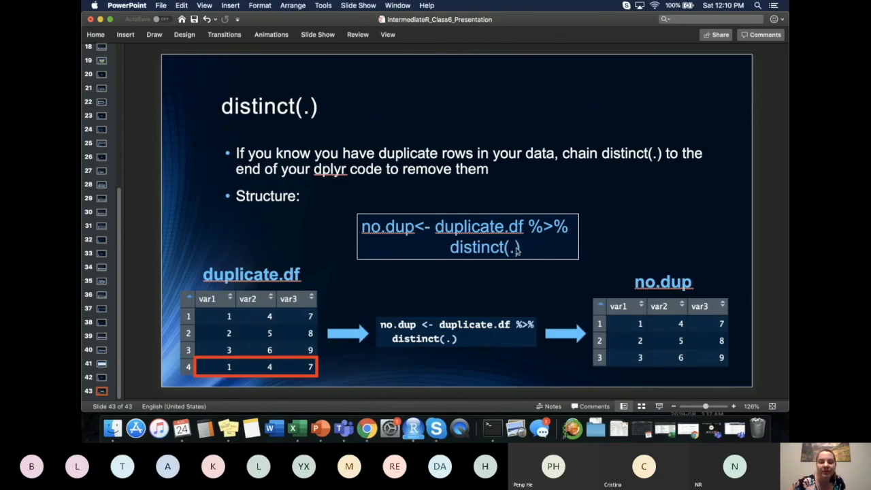
{"action": "mouse_move", "coordinate": [476, 260]}
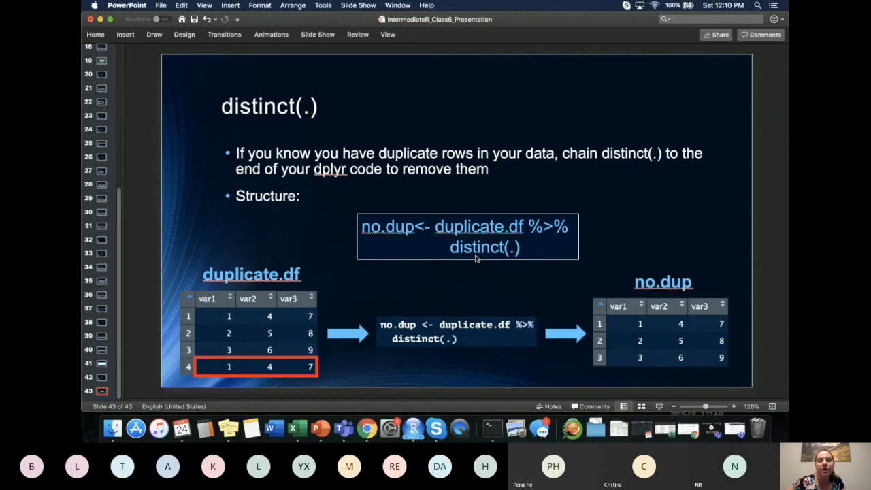
{"action": "mouse_move", "coordinate": [509, 260]}
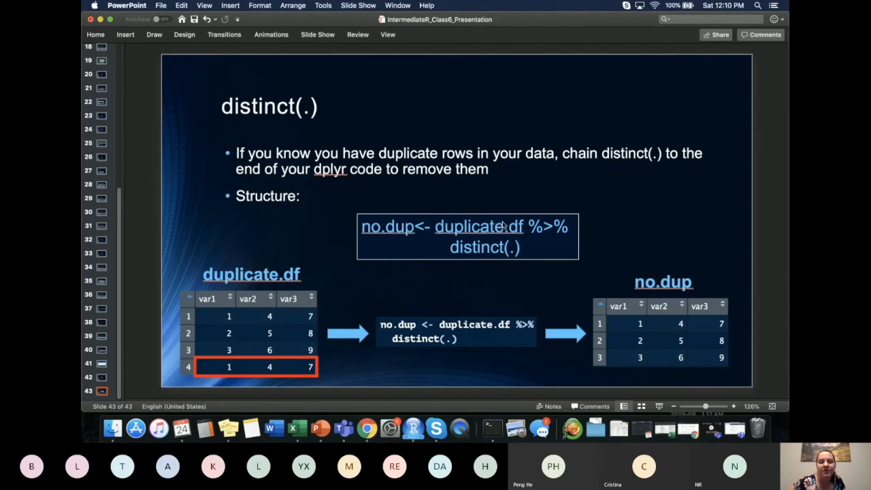
{"action": "mouse_move", "coordinate": [514, 251]}
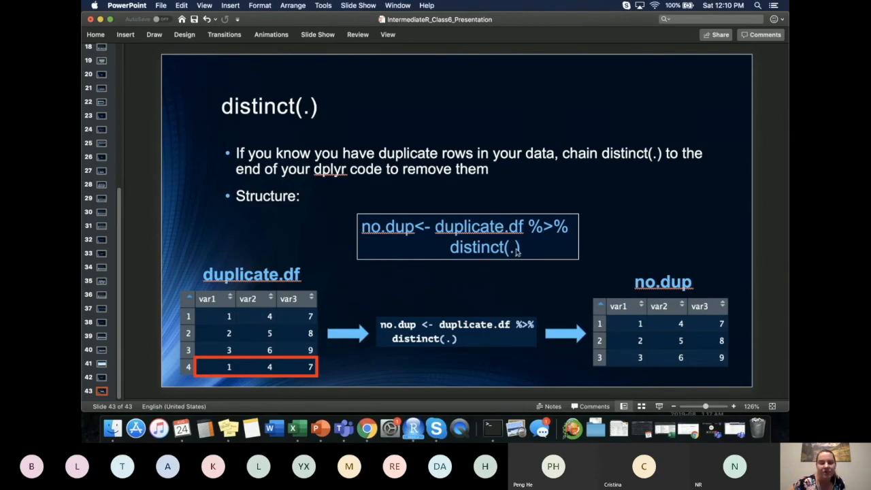
{"action": "mouse_move", "coordinate": [611, 246]}
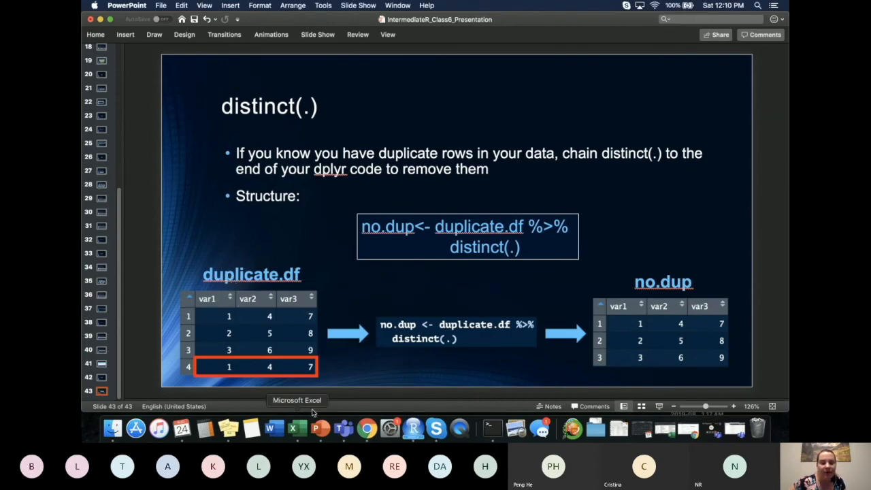
{"action": "mouse_move", "coordinate": [420, 429]}
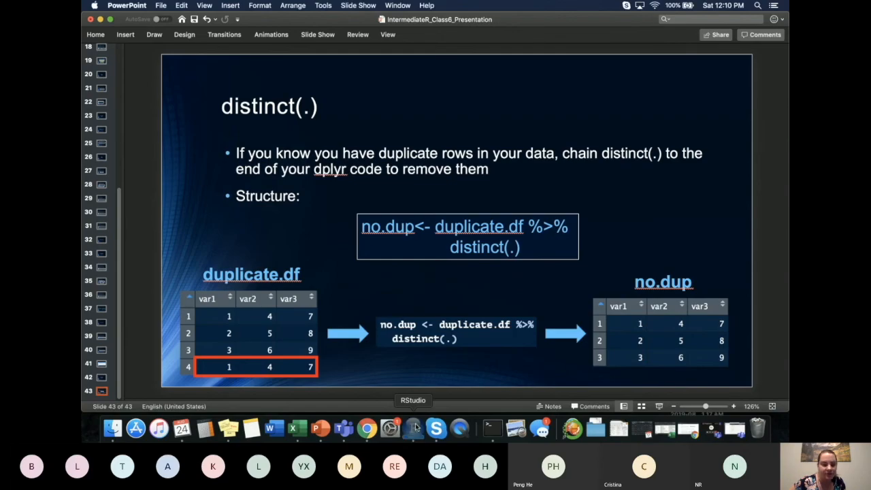
Switch to RStudio and scroll the script to the duplicate.df code
{"action": "left_click", "coordinate": [413, 429]}
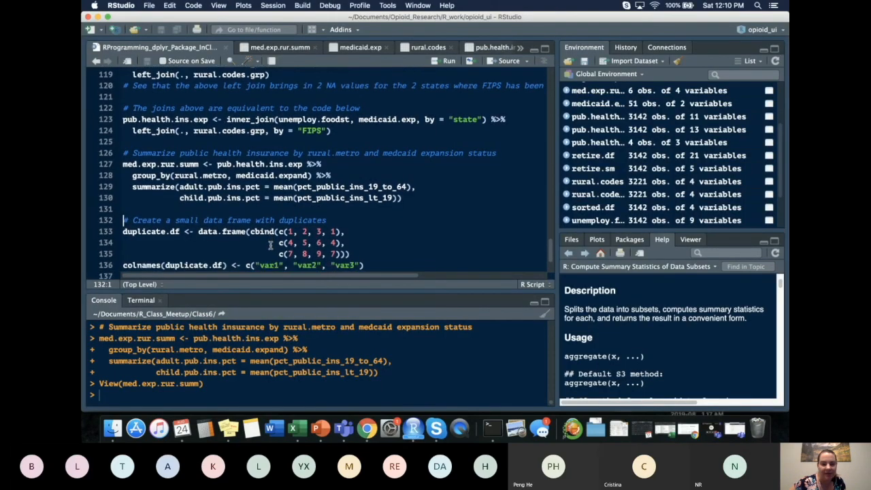
{"action": "scroll", "scroll_direction": "down", "scroll_amount": 3}
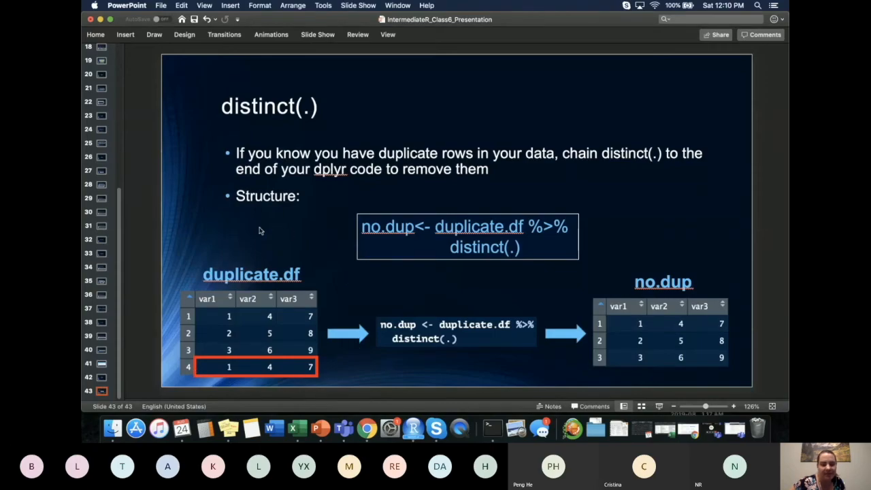
{"action": "mouse_move", "coordinate": [489, 331]}
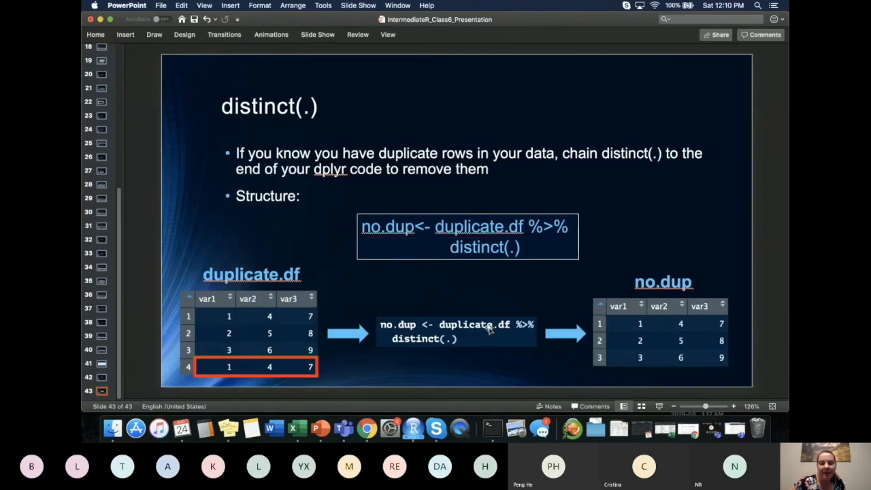
{"action": "mouse_move", "coordinate": [432, 329]}
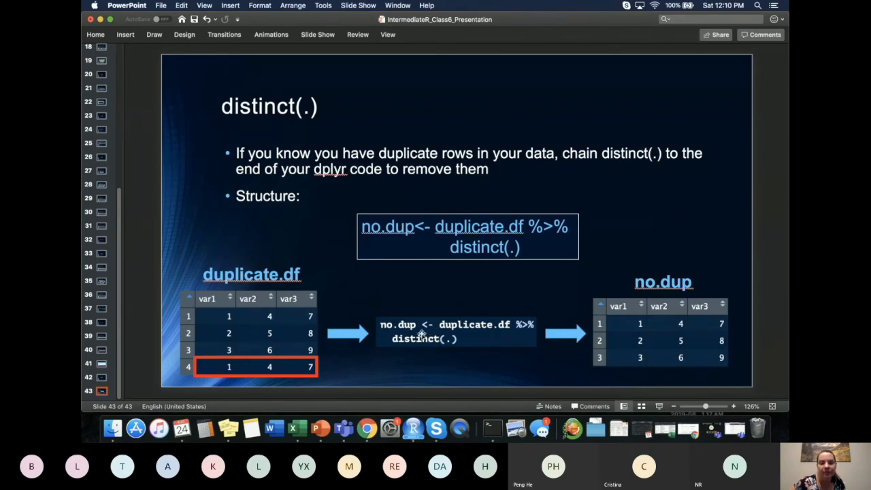
{"action": "mouse_move", "coordinate": [424, 342]}
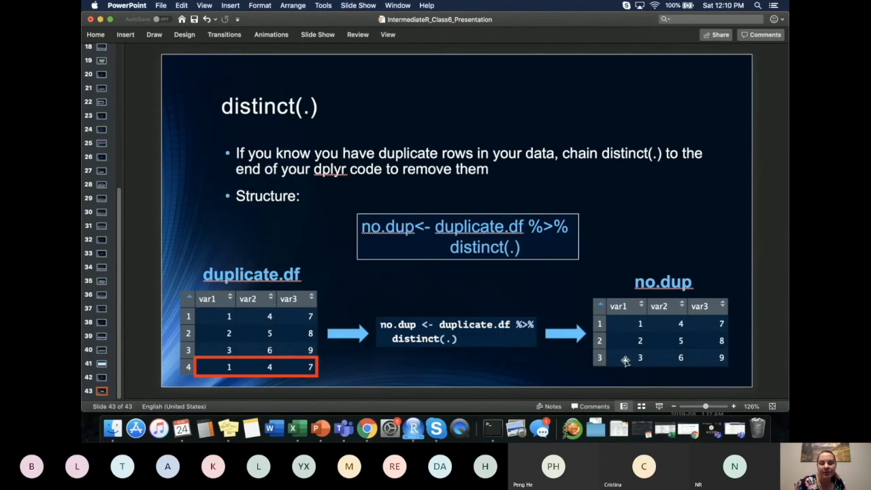
{"action": "mouse_move", "coordinate": [302, 322]}
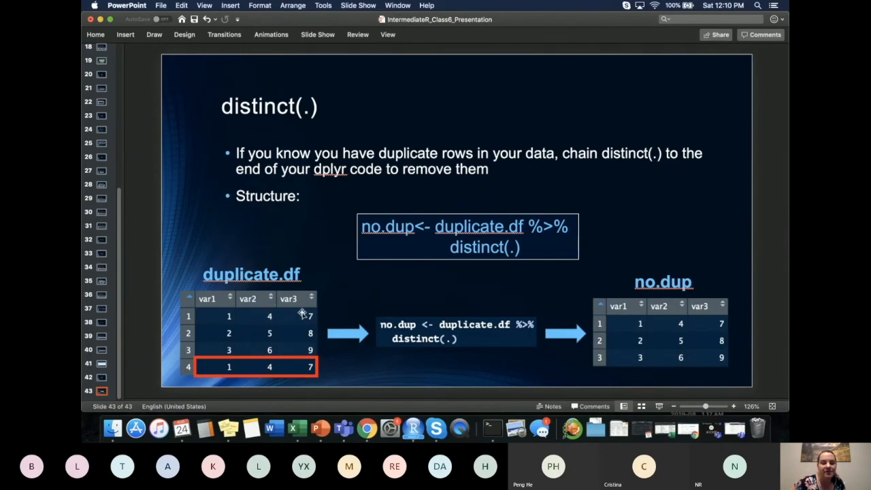
{"action": "mouse_move", "coordinate": [627, 286]}
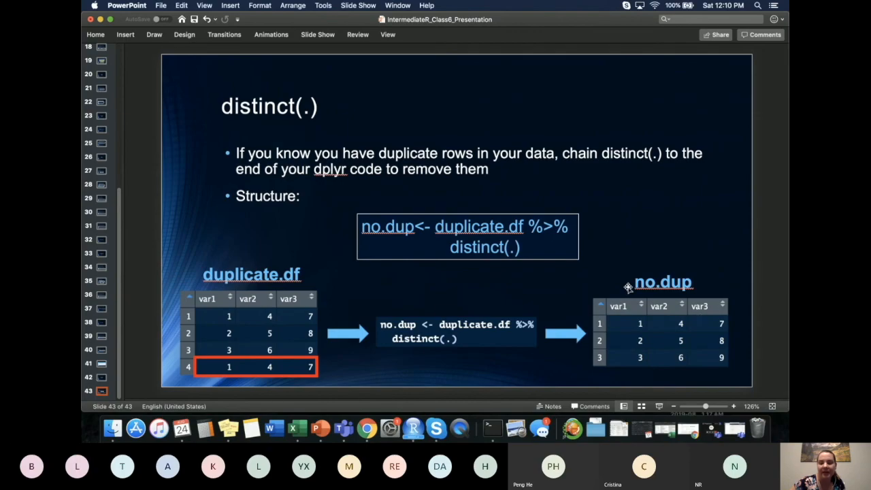
{"action": "mouse_move", "coordinate": [698, 266]}
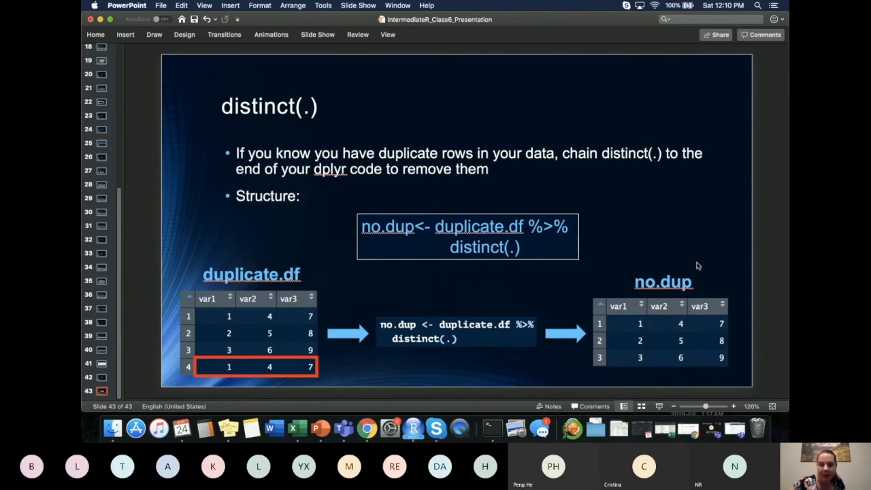